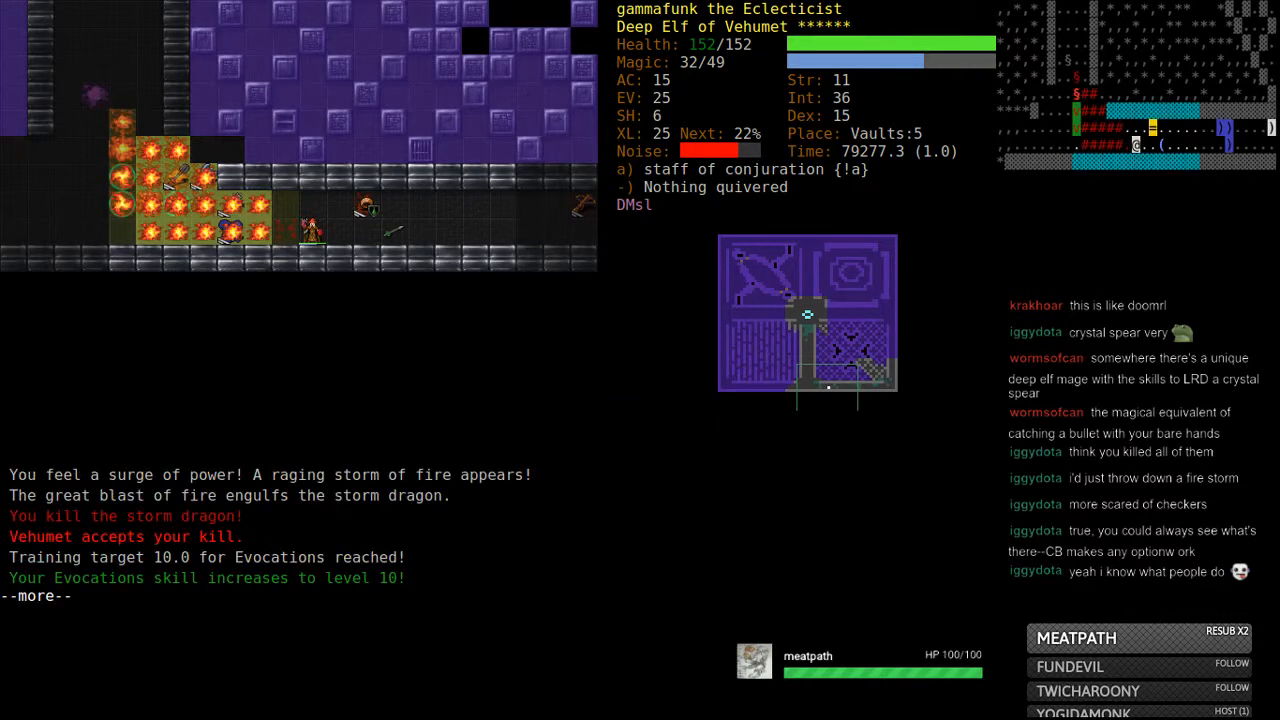
- Dismiss the Evocations level 10 message and bring up the skills screen
key(m)
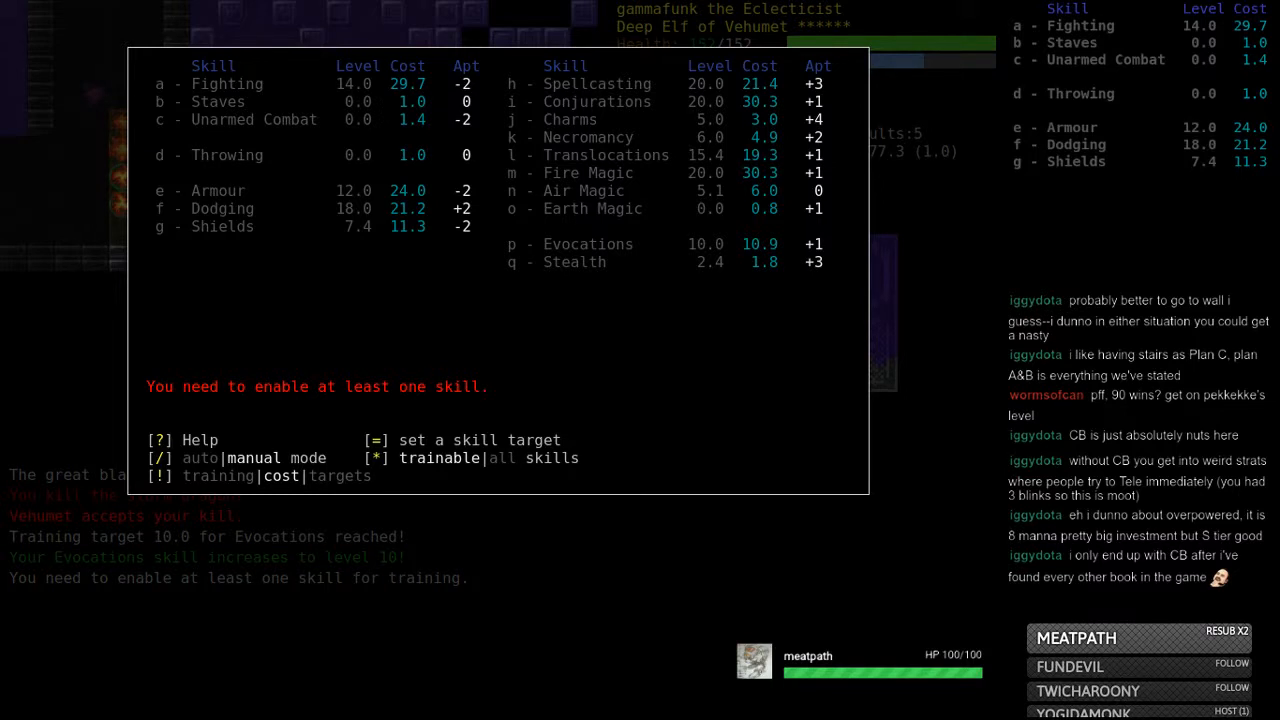
- Re-enable Evocations training and set its skill target to 15
scroll(down, 3)
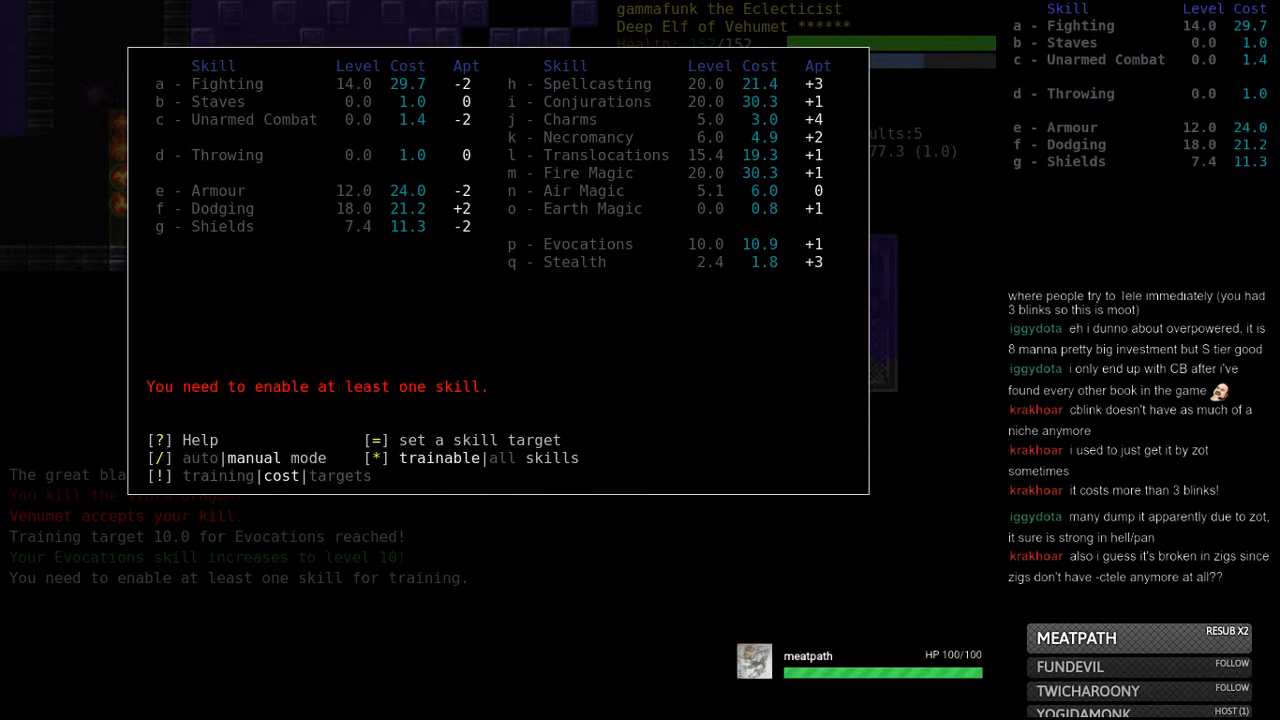
key(p)
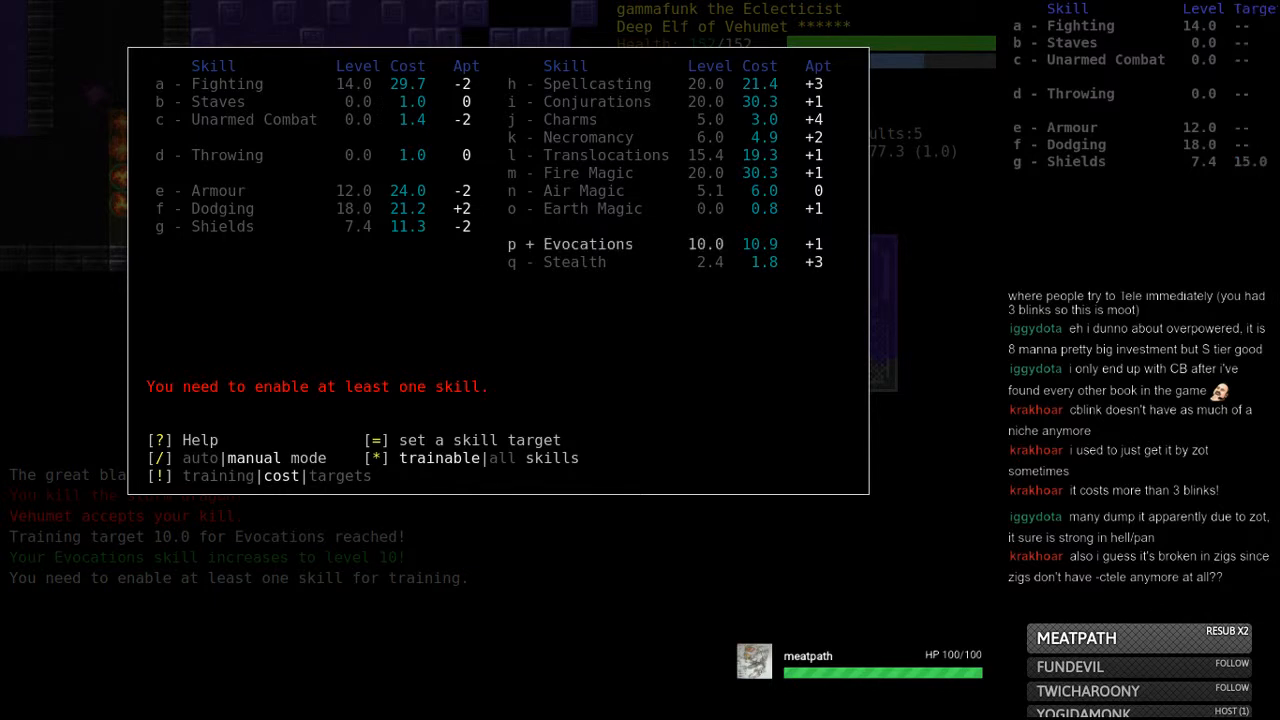
key(p)
text(15.)
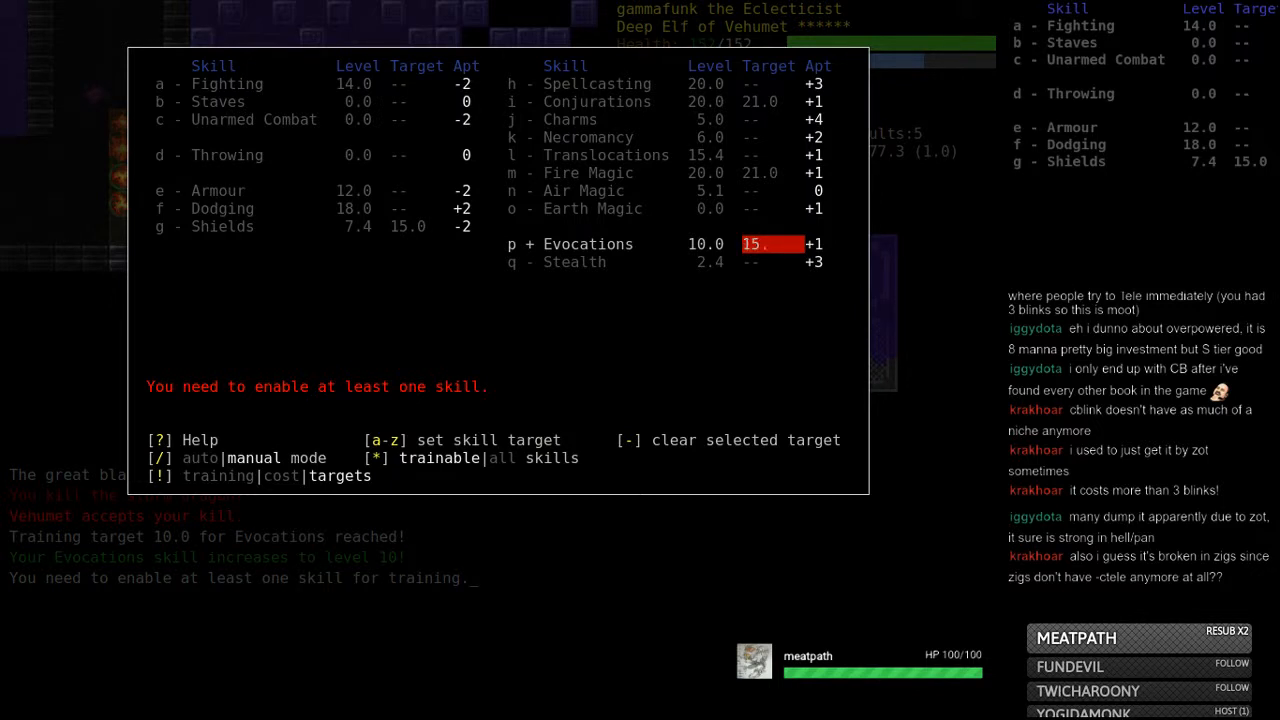
key(Escape)
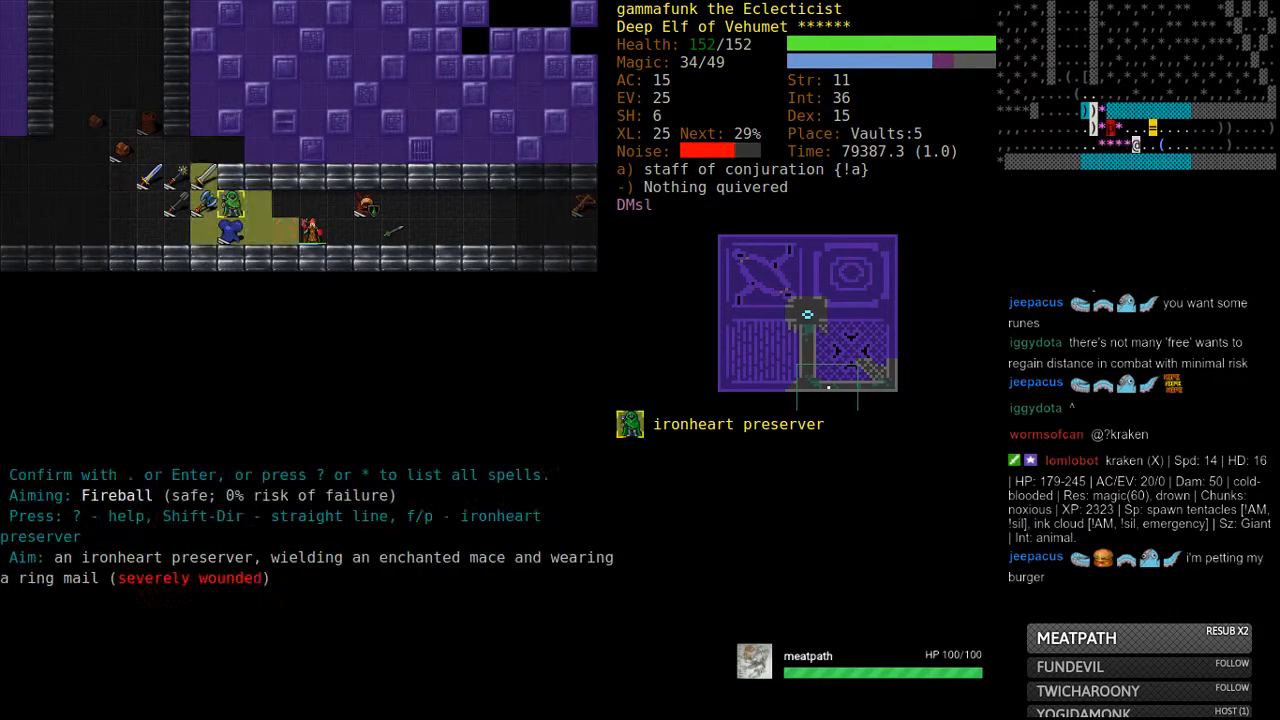
- Launch the Fireball at the ironheart preserver and cast at the yaktaur captain
key(Return)
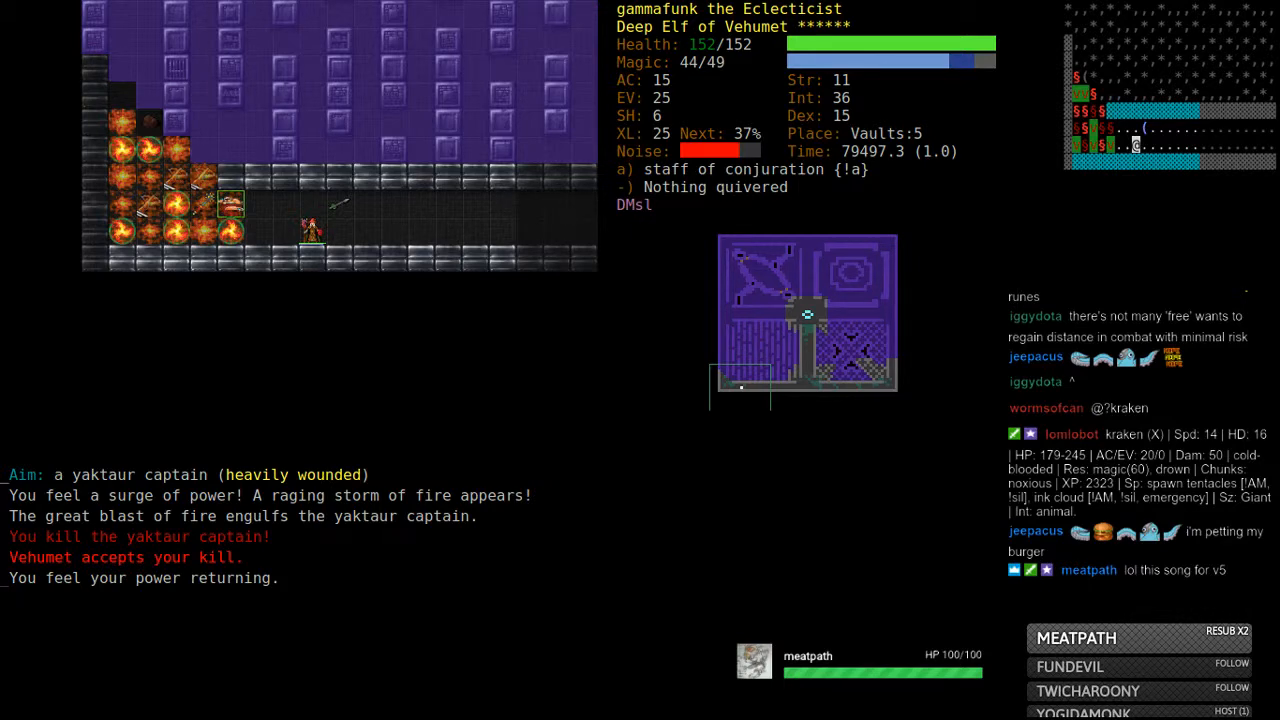
key(z)
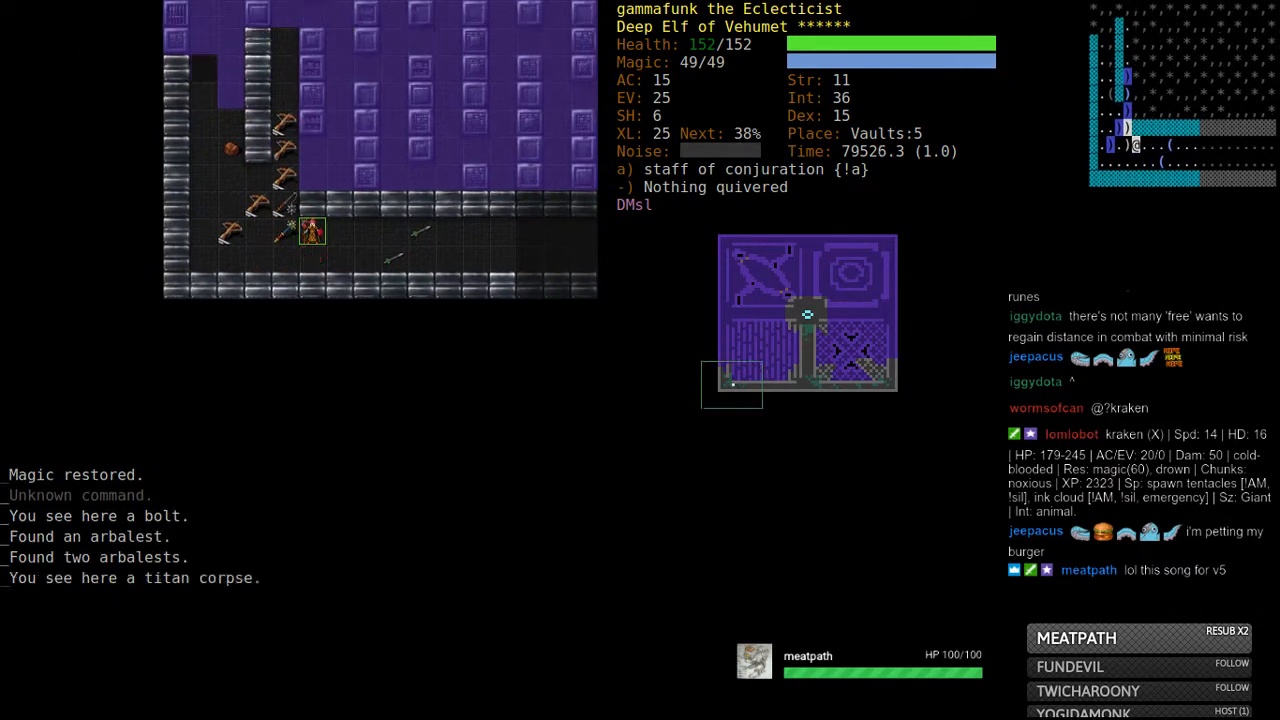
- Butcher the yaktaur corpse into 22 chunks of flesh
key(c)
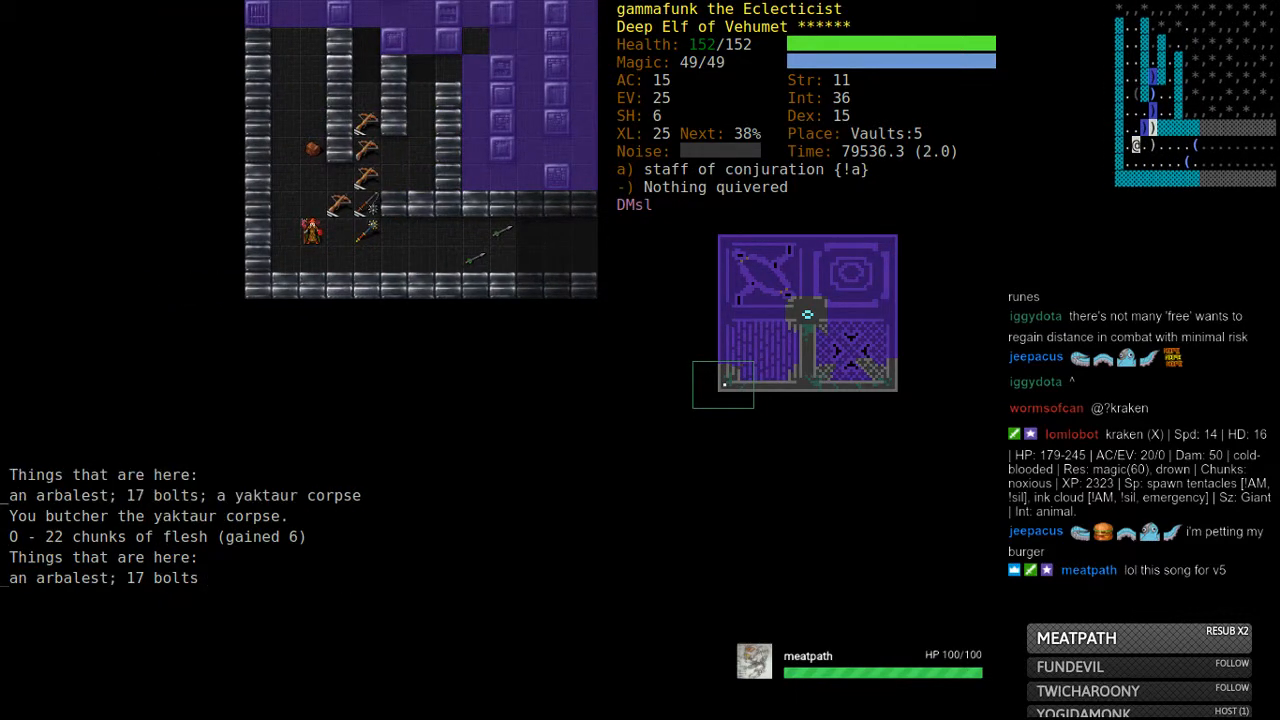
key(z)
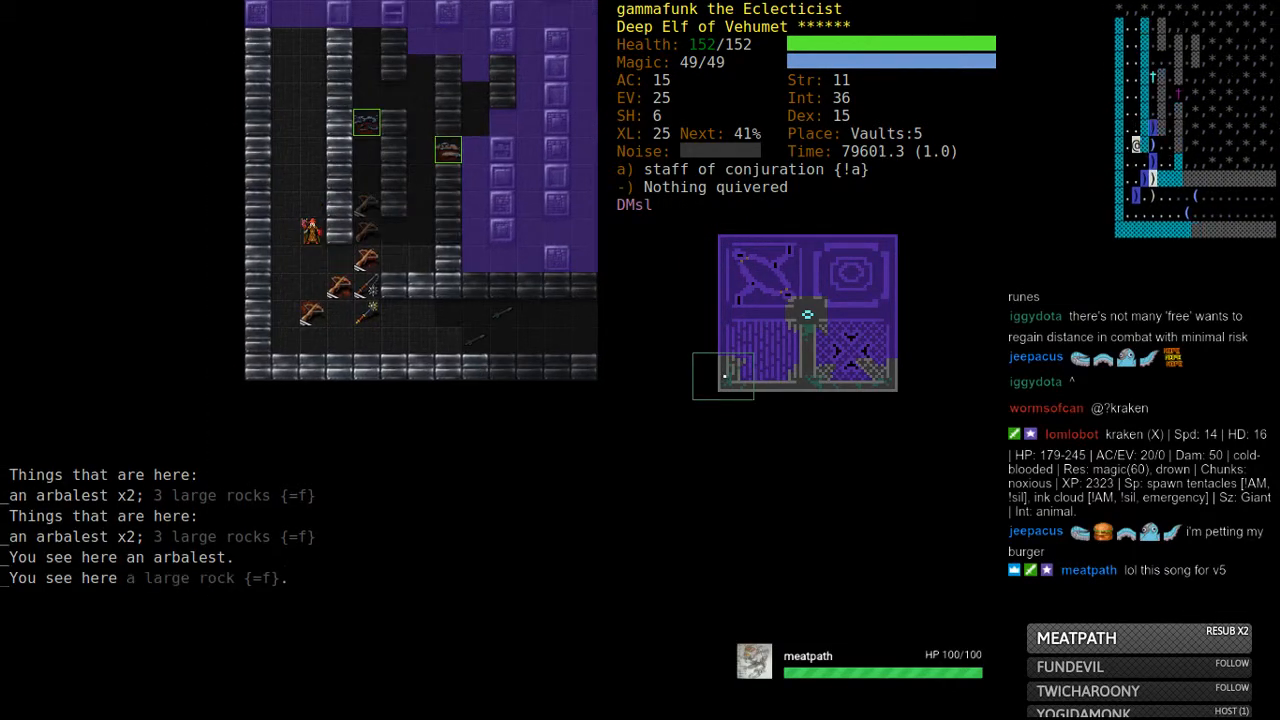
- Rest in the Vaults:5 corridor until the tengu reaver with a battleaxe appears
key(Up)
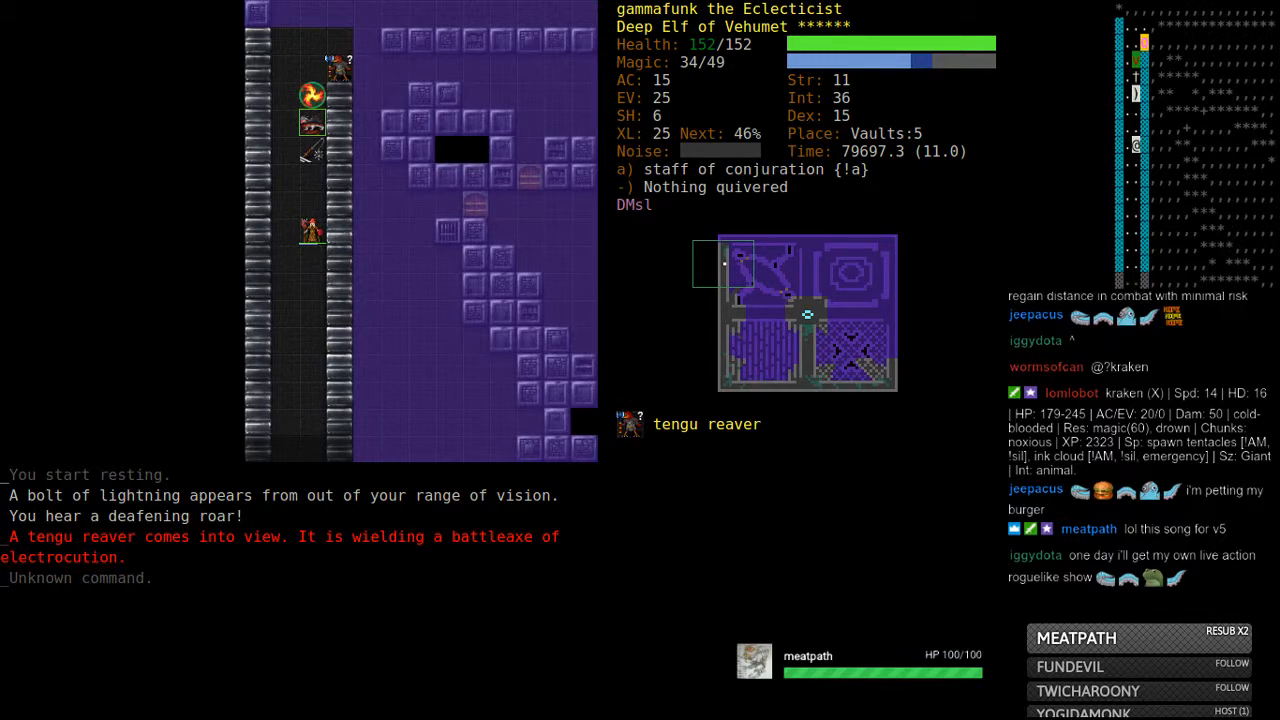
- Cast conjurations at the tengu reaver and the golden dragon
key(z)
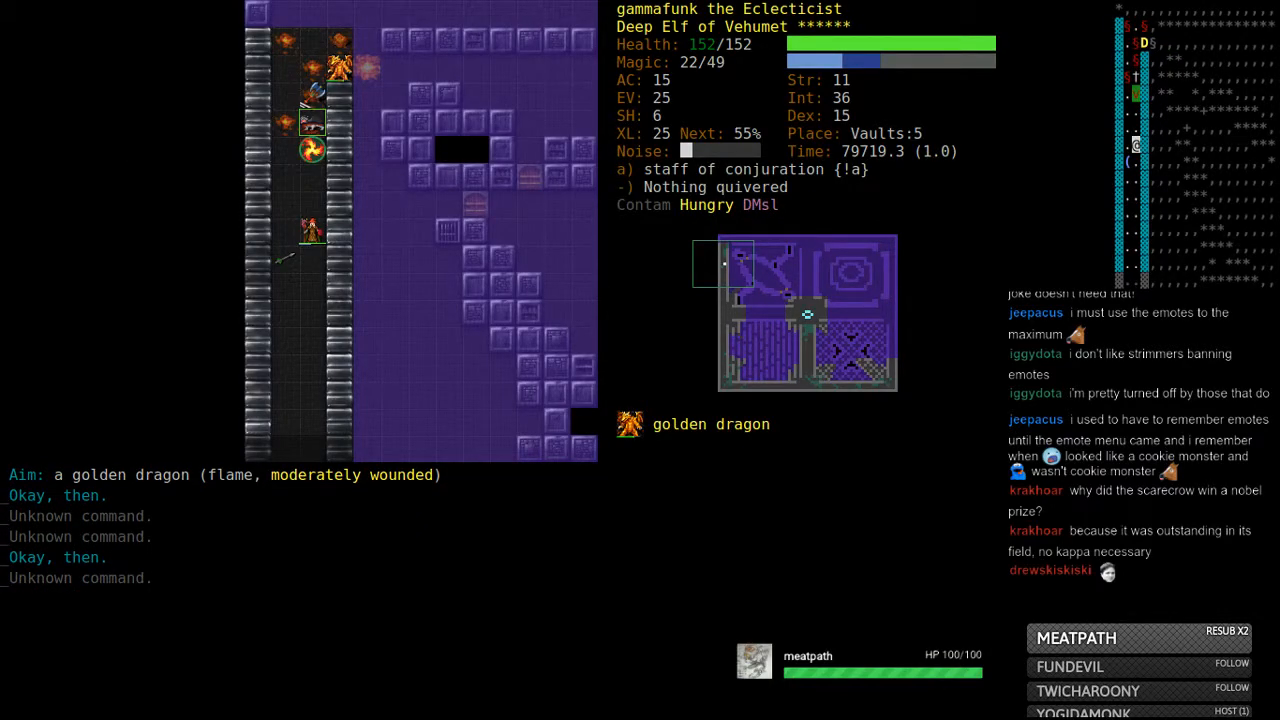
- Cast Fire Storm on the golden dragon, leaving it heavily wounded
key(Z)
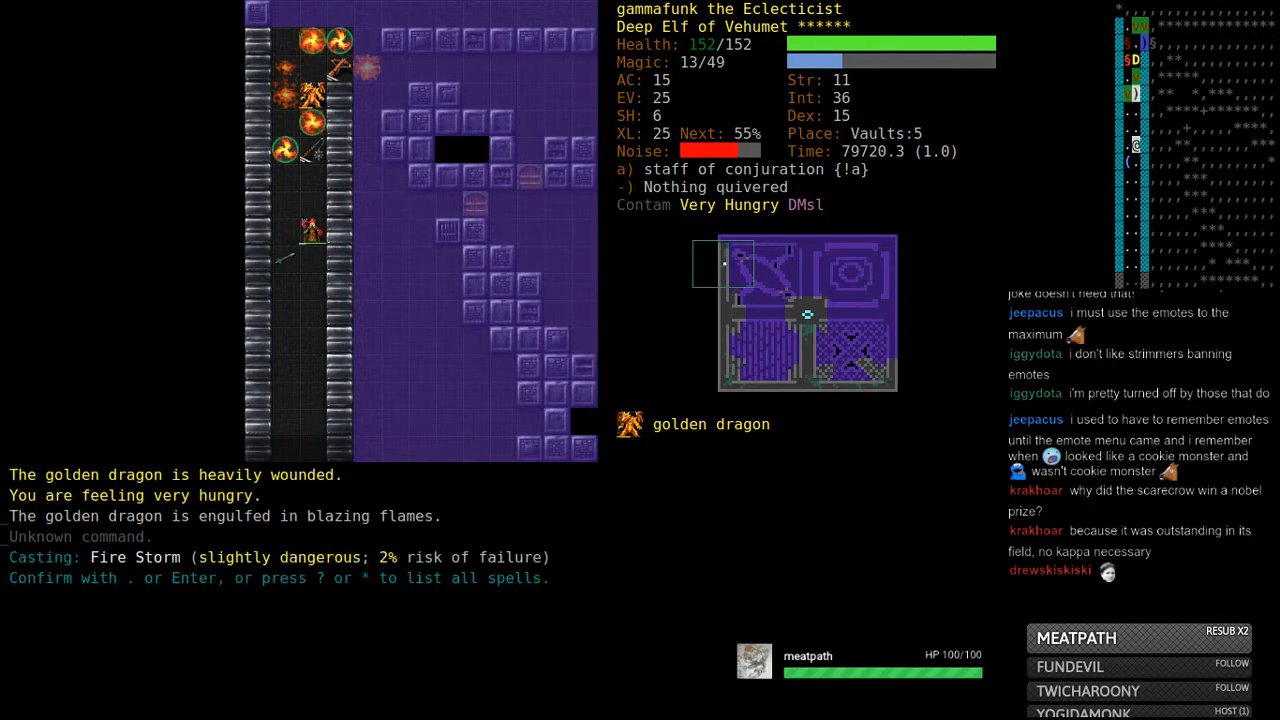
key(Return)
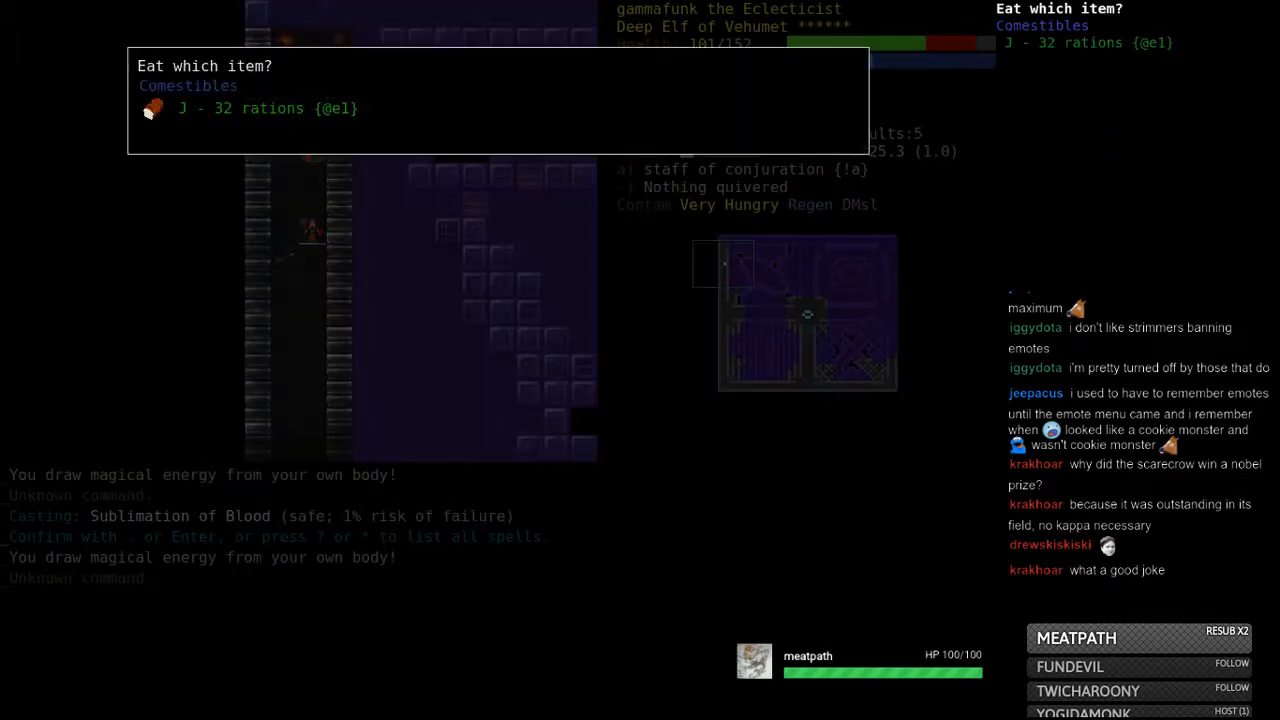
- Eat a ration, rest to full magic, and drop the ring "Suhewema"
key(Escape)
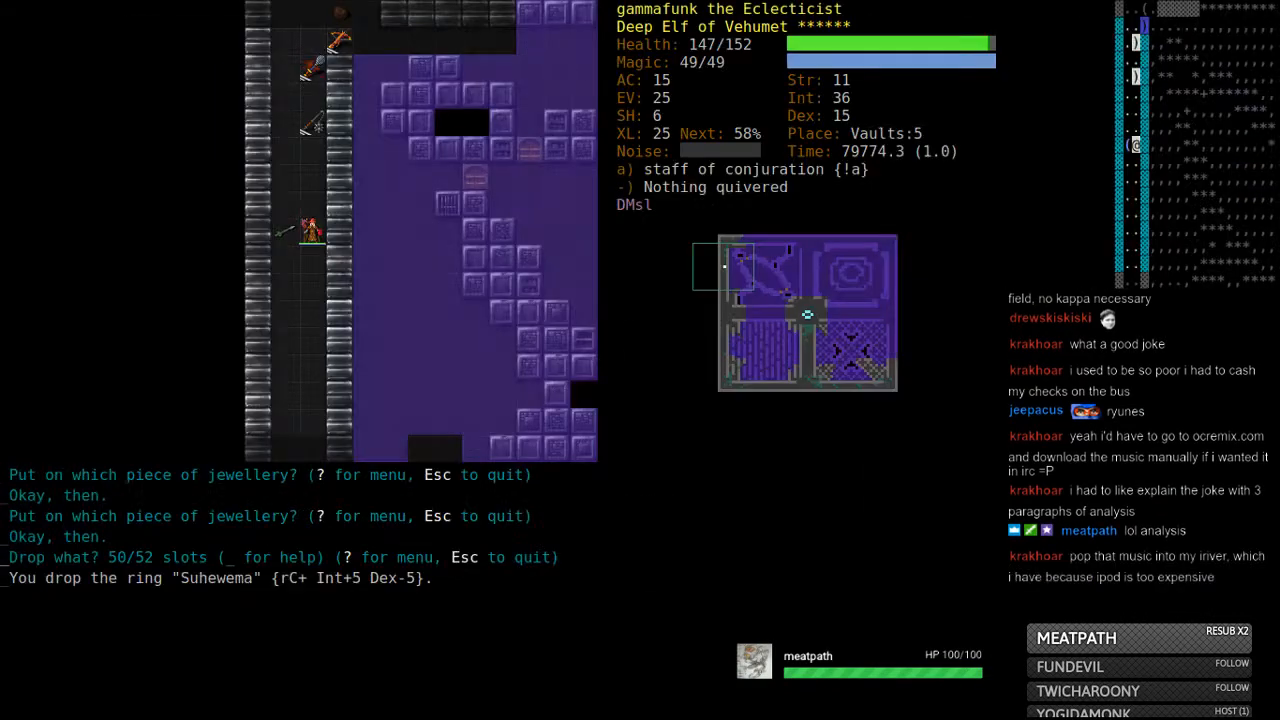
- Pick up the book of Spatial Translocations and the silver rune, reaching three runes
key(P)
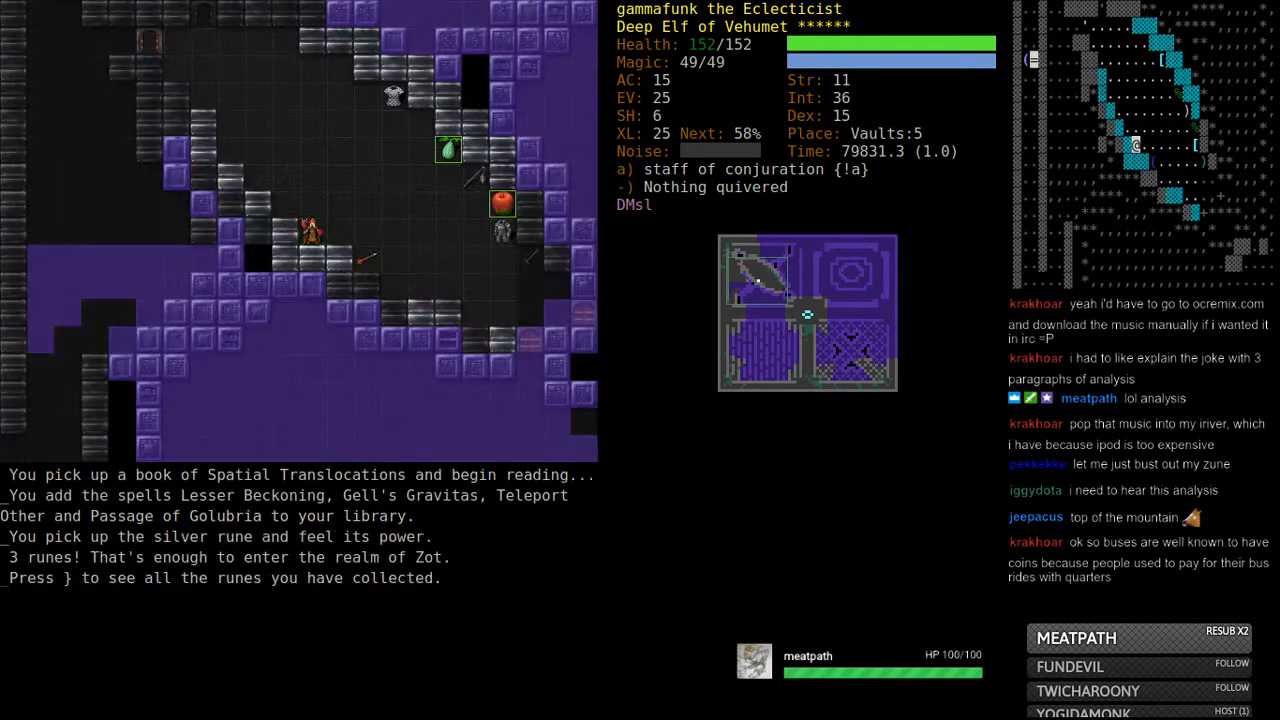
- Pick up the ration and walk through the vault's open doorway
key(})
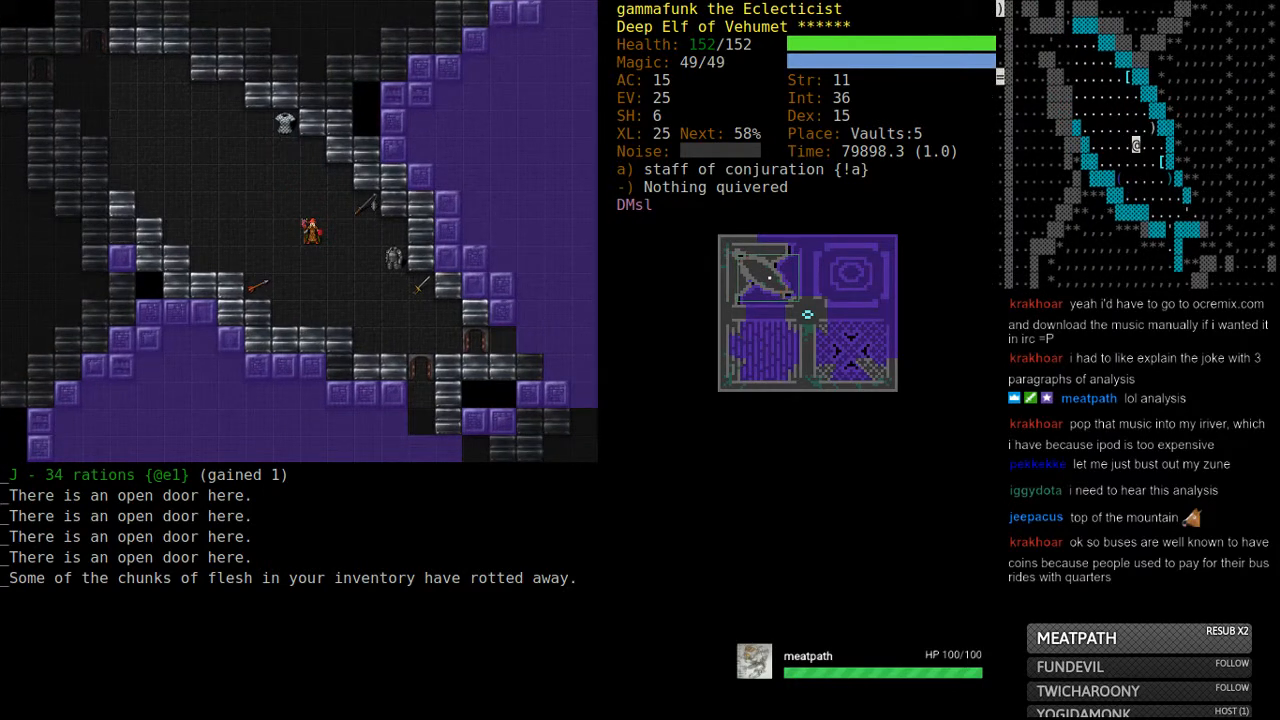
key(Down)
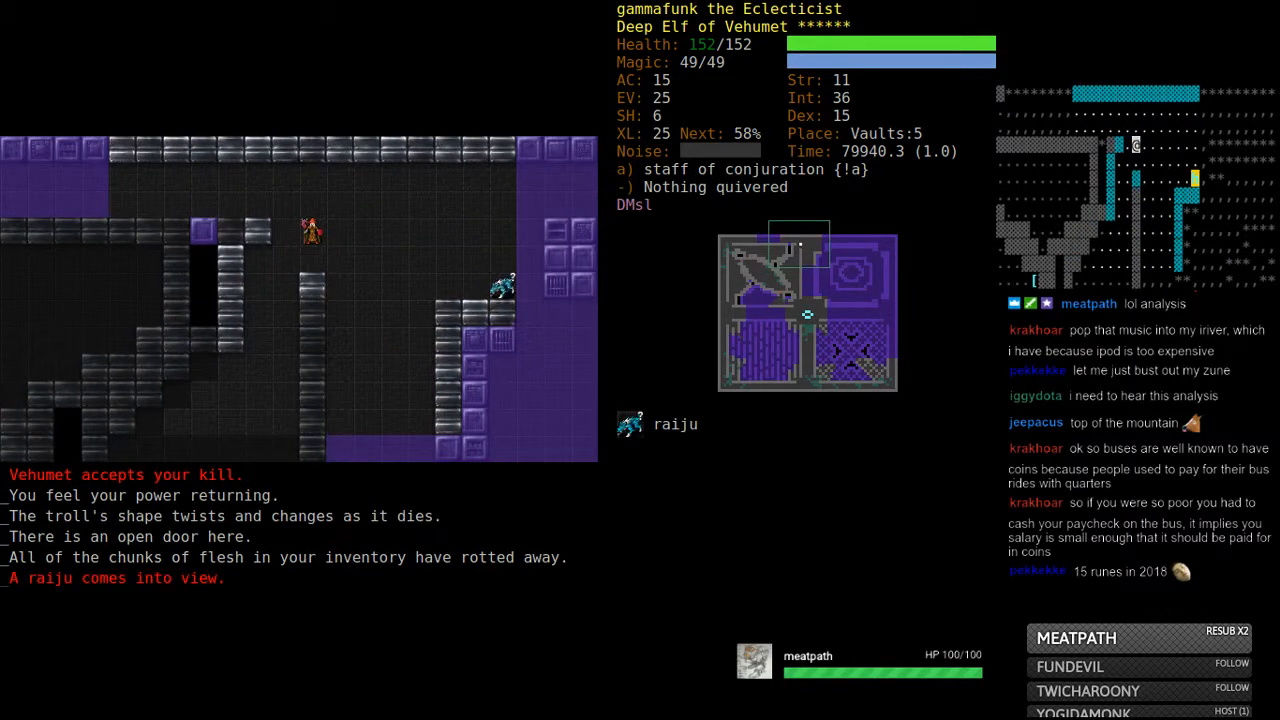
- Fire the conjuration spell at the raiju that just came into view
key(f)
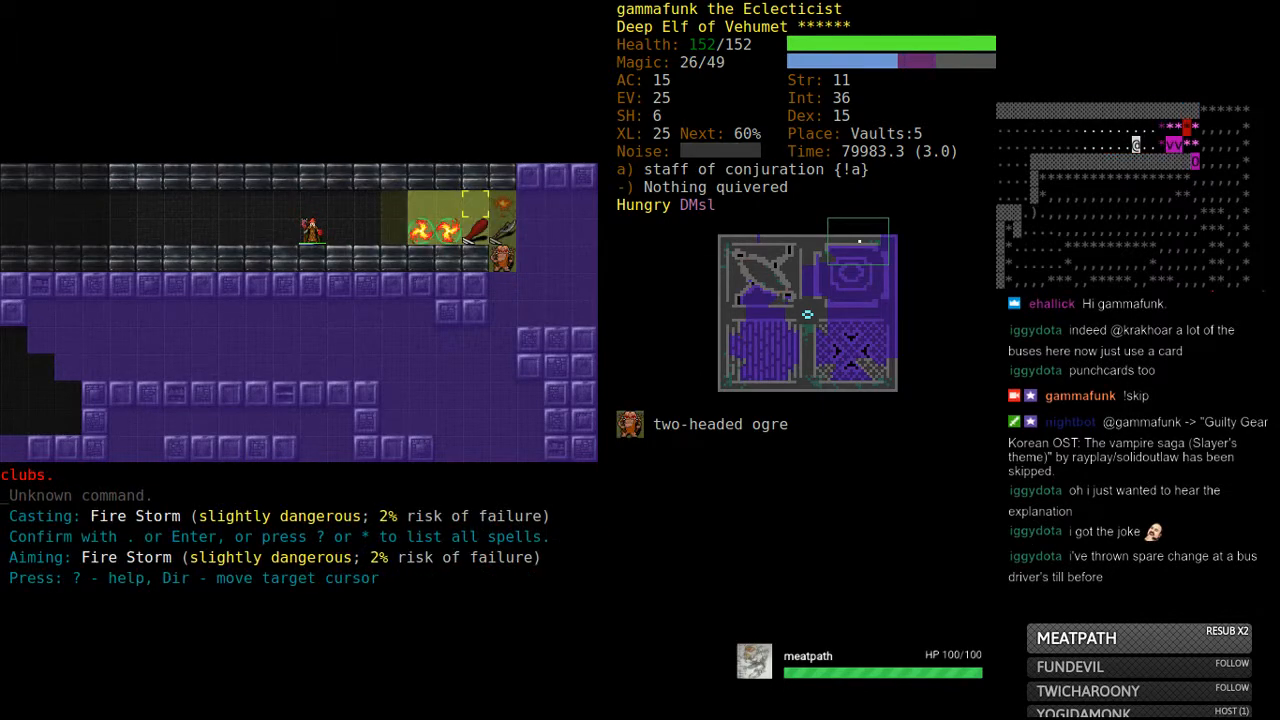
- Confirm messages as the vortex kills the tentacled monstrosity, then eat a flesh chunk
key(Return)
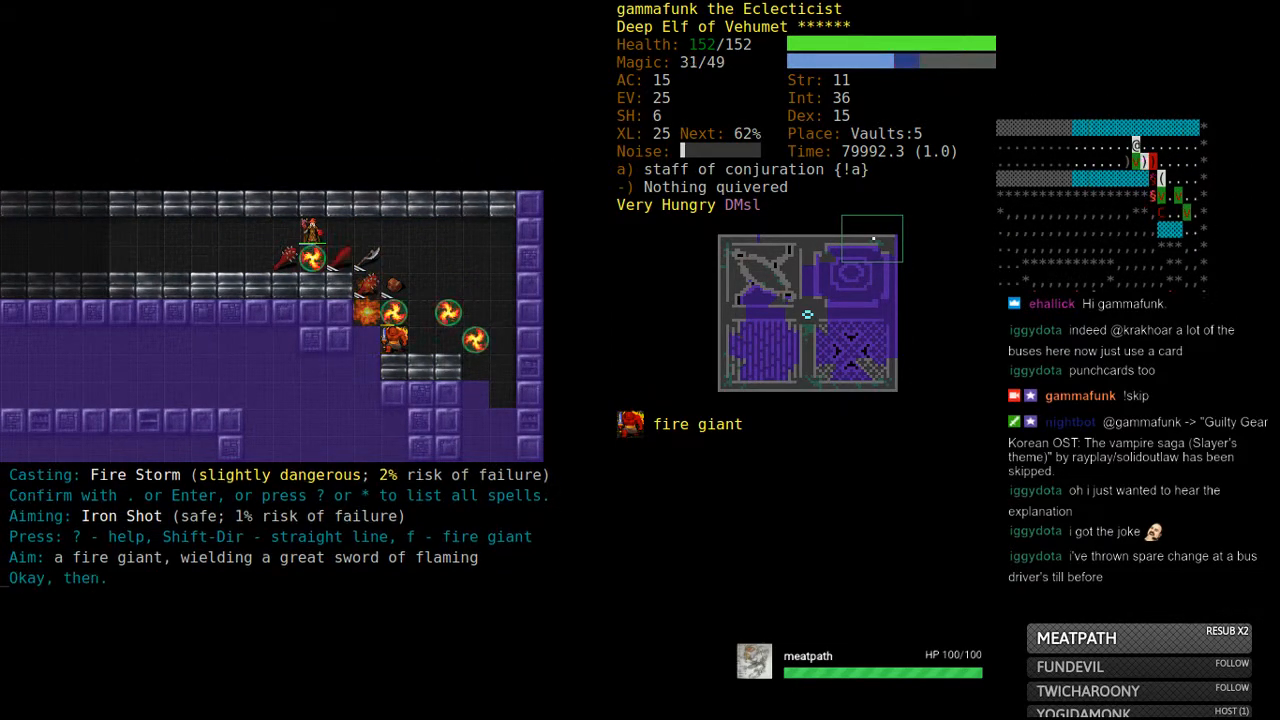
key(Return)
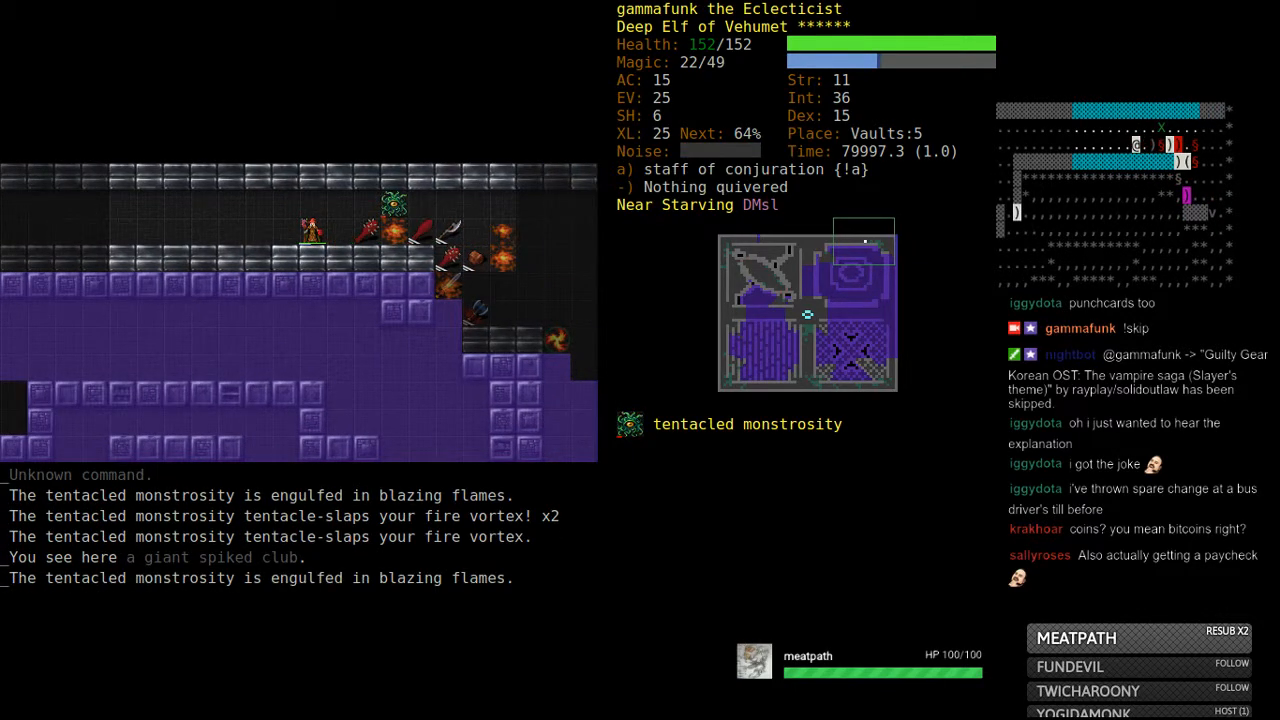
key(e)
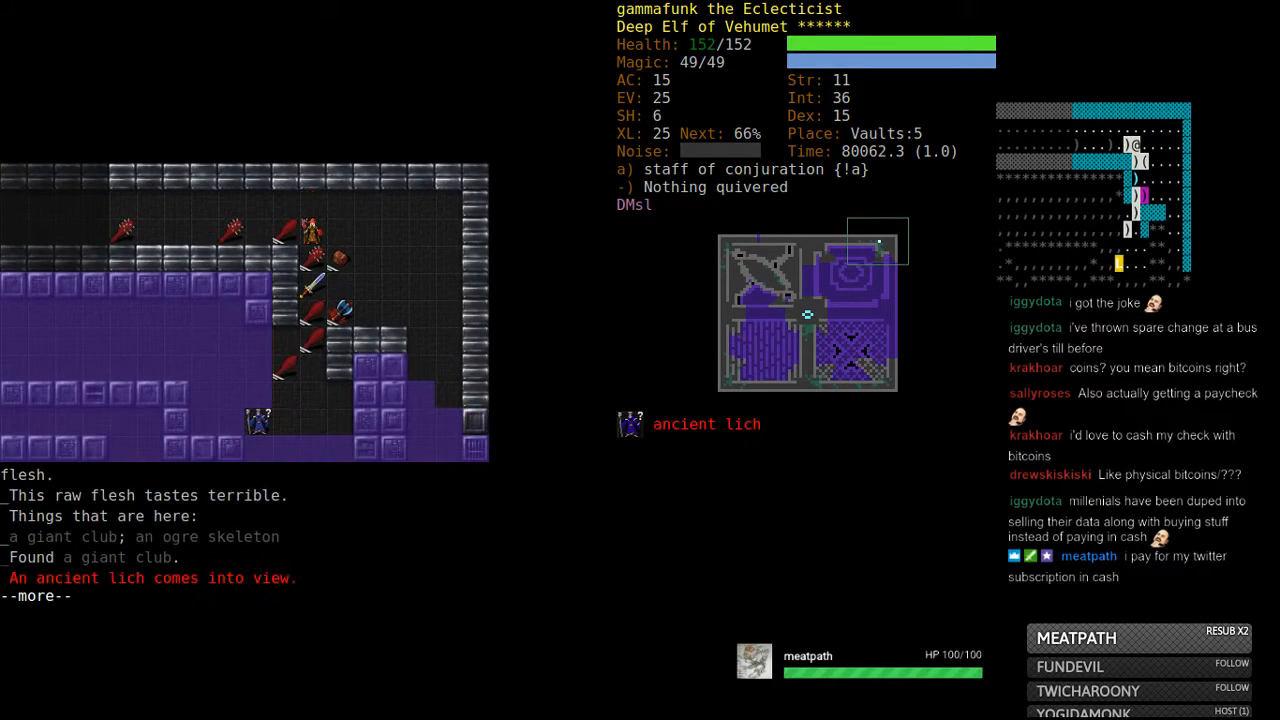
key(z)
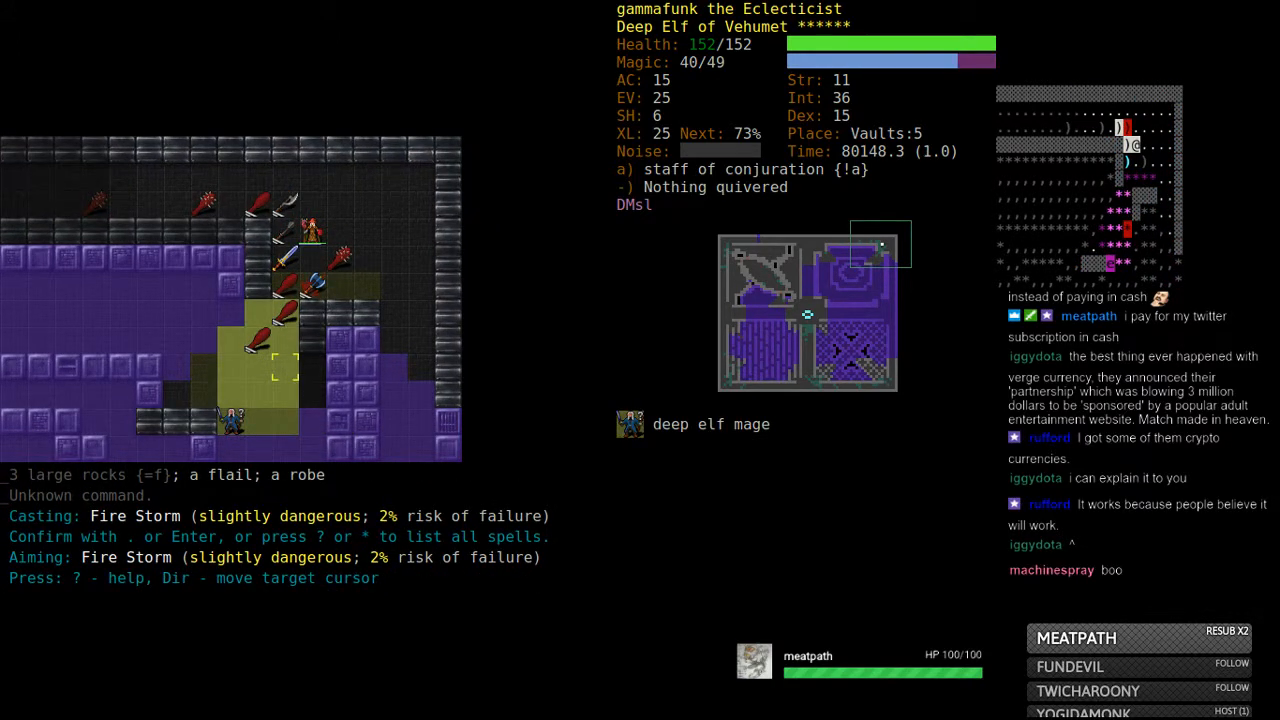
- Release Fire Storm at the deep elf archer and clear the message prompt
key(Return)
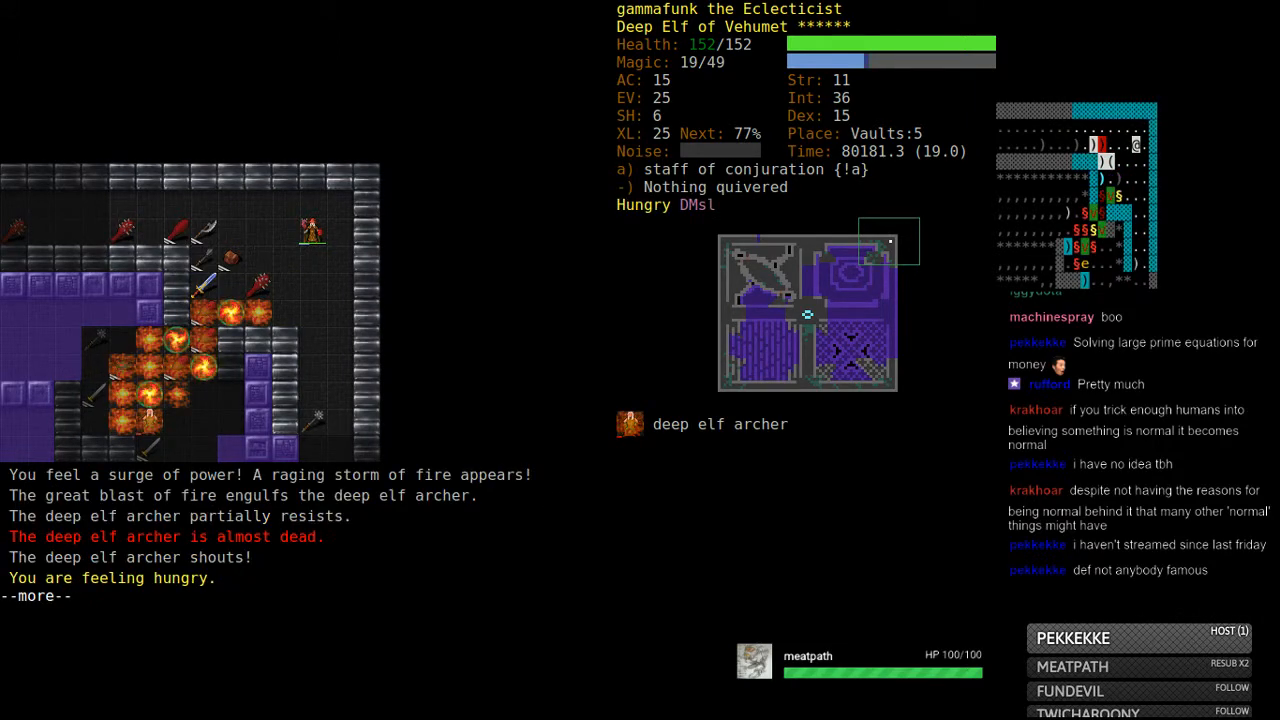
key(m)
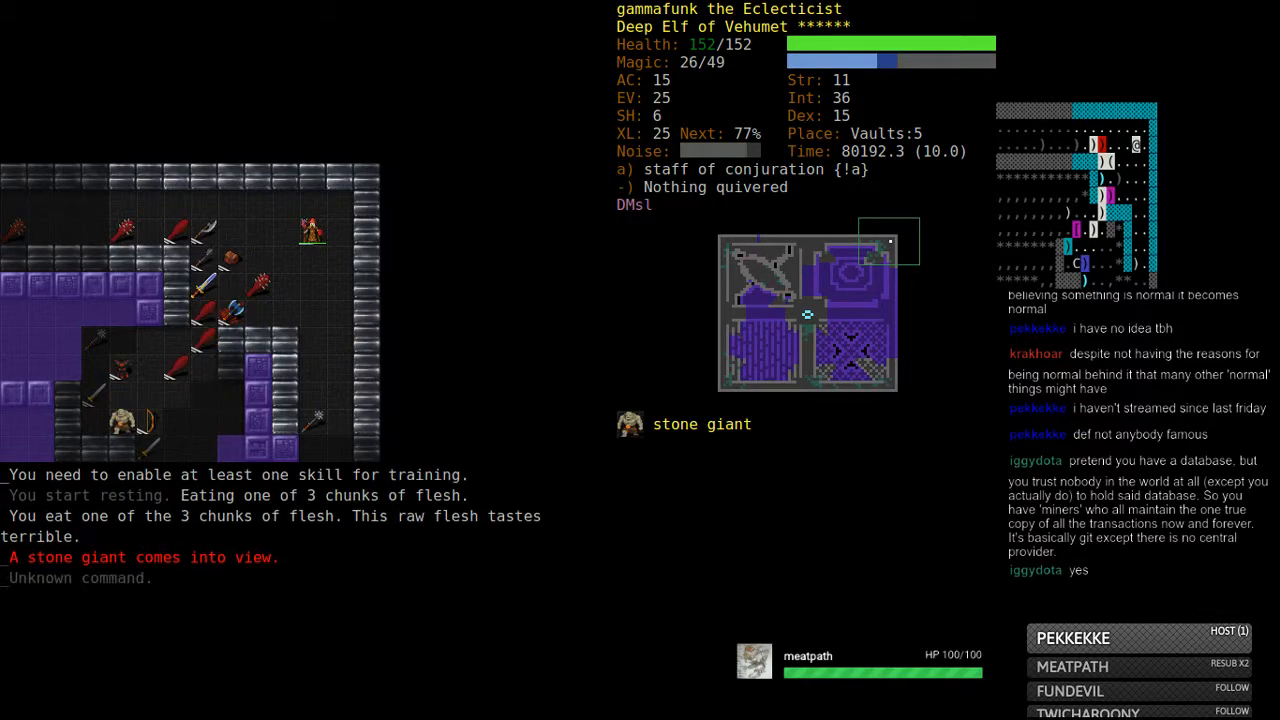
- Bring up spellcasting to deal with the stone giant
key(z)
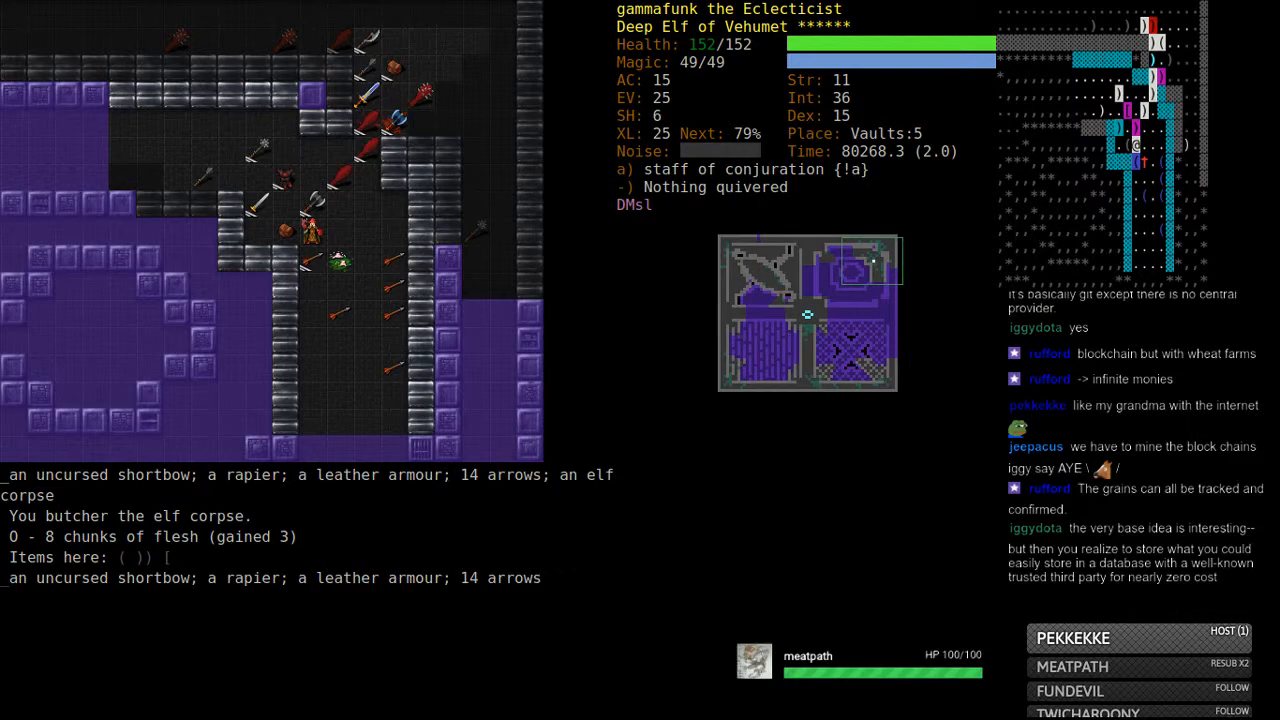
- Bring up the scroll list and read the scroll in slot k
key(r)
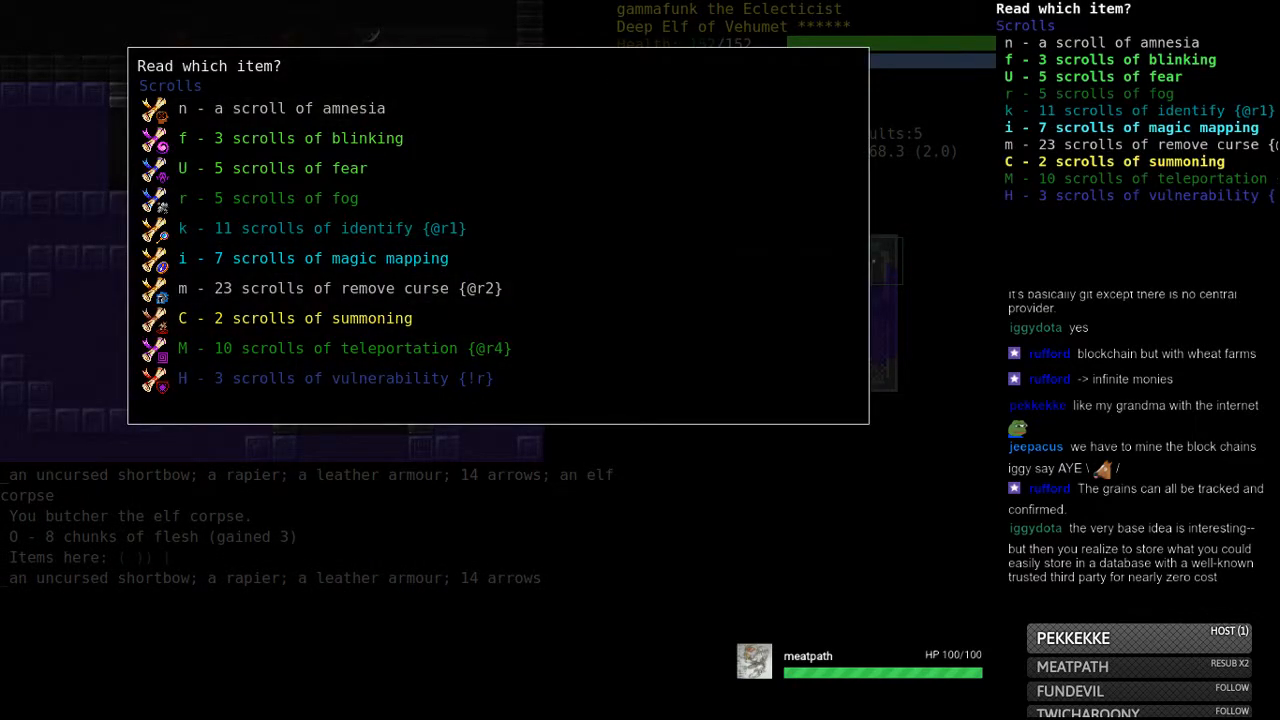
key(k)
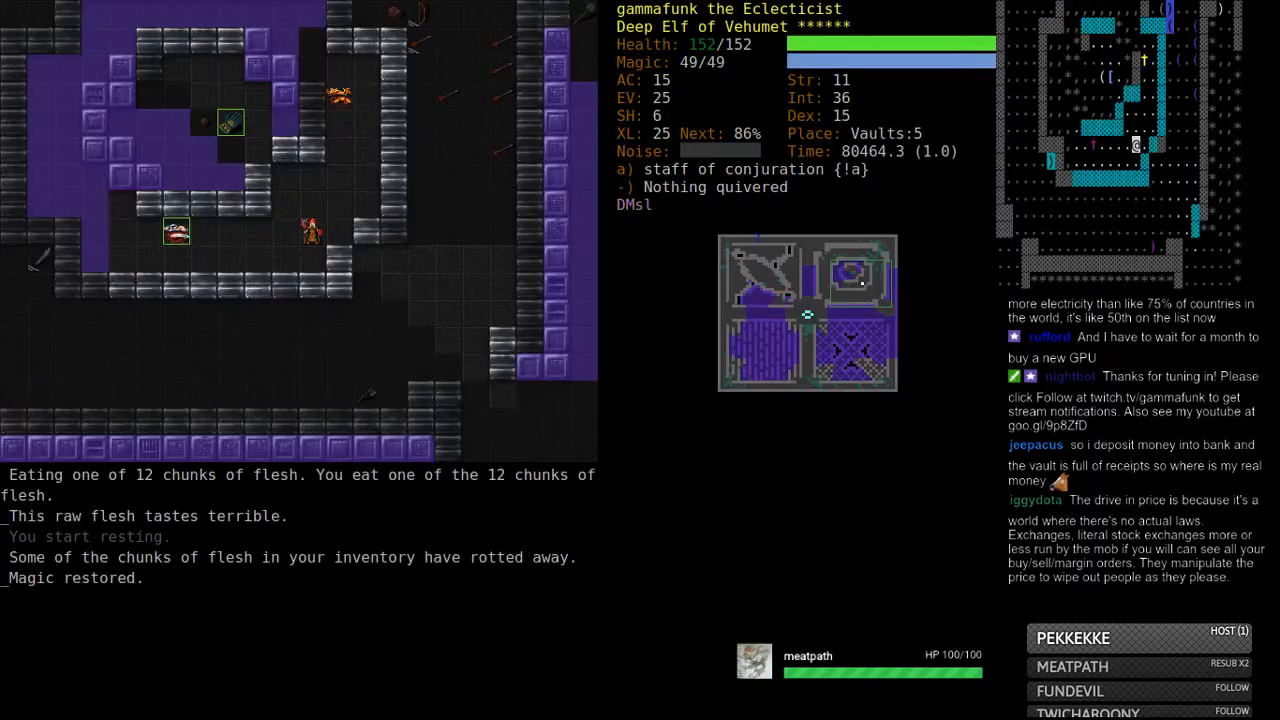
- Explore onward into the ringed chamber holding the Geomancy book and chain mail
key(P)
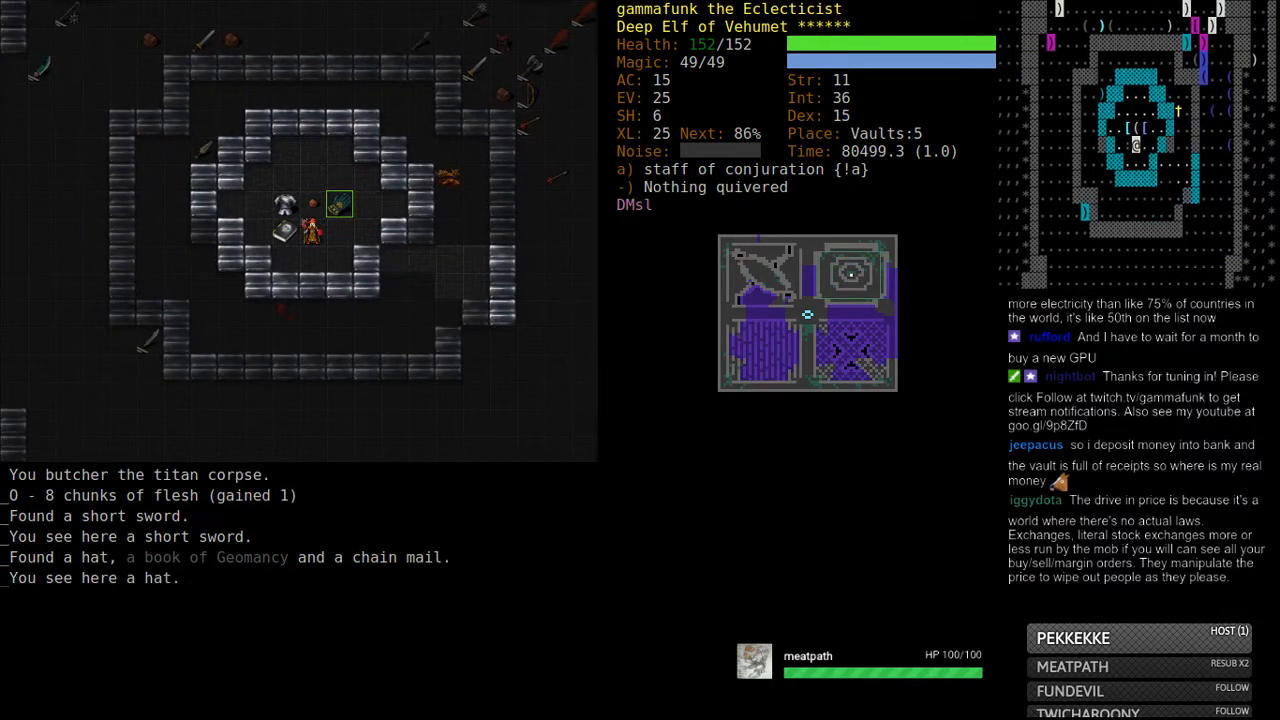
- Wear the pair of embroidered gloves (item X)
key(W)
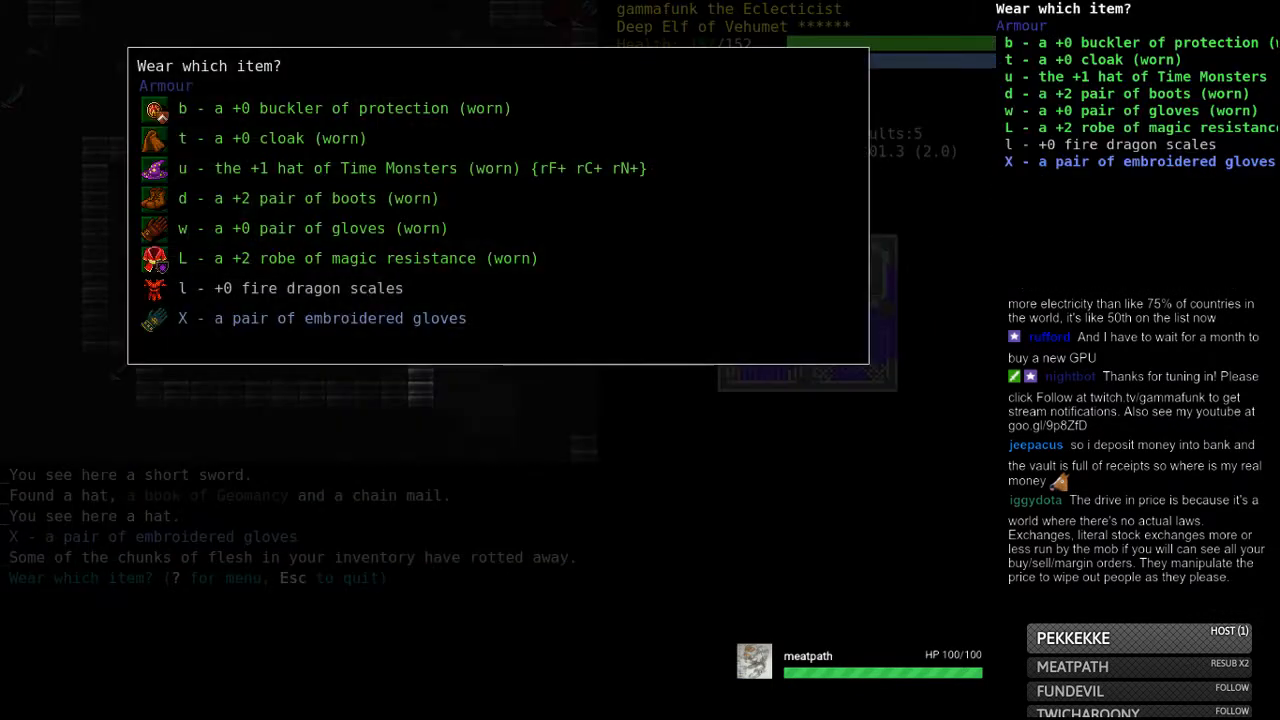
key(X)
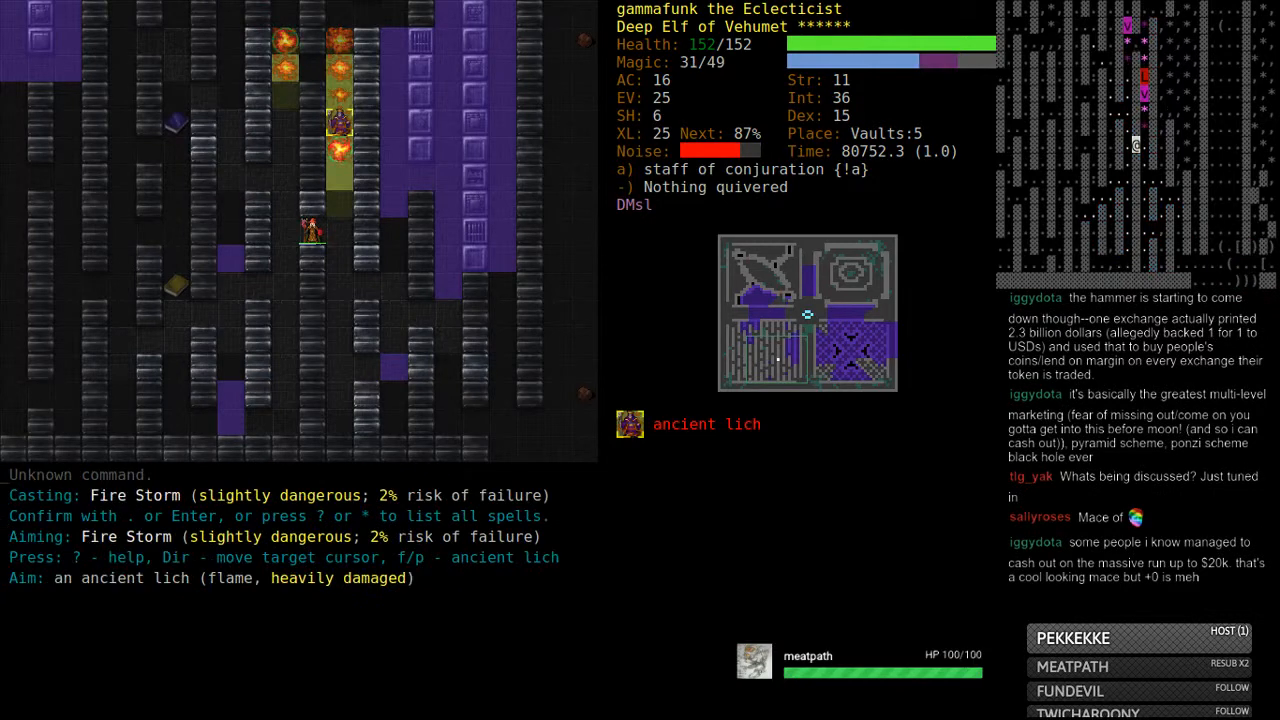
- Cast Fire Storm at the ancient lich and dismiss the kill messages
key(Return)
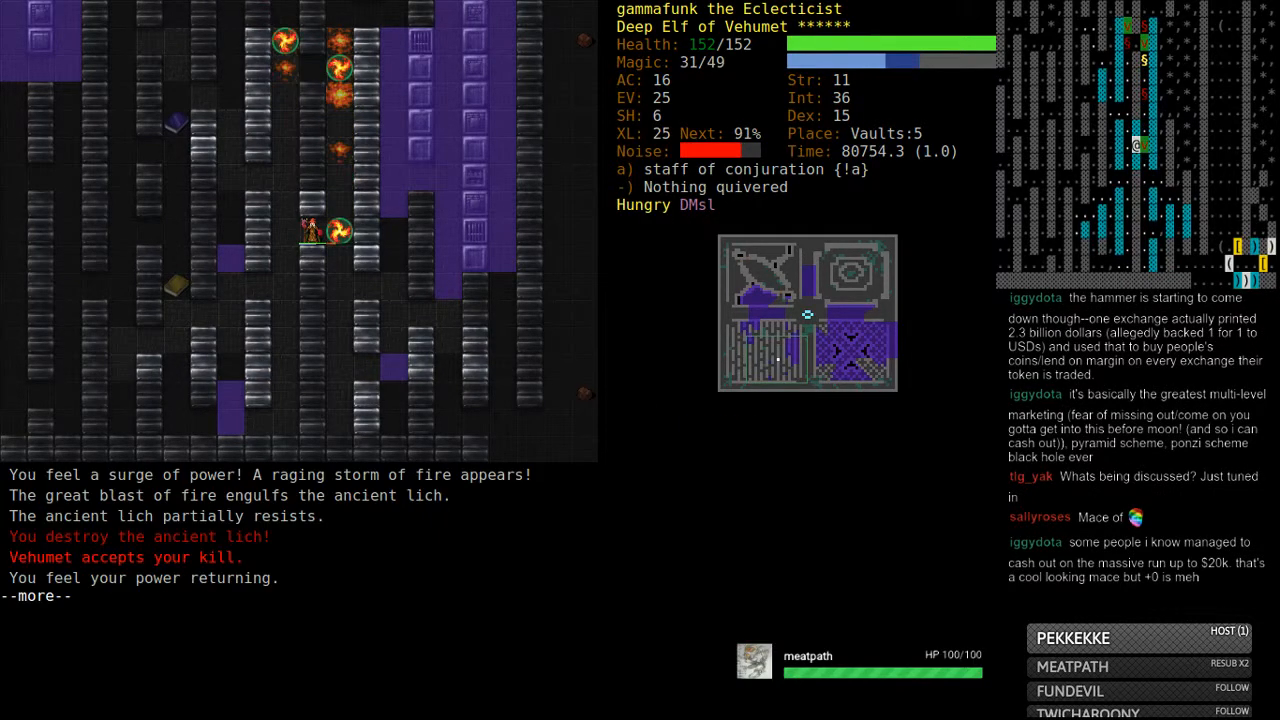
key(e)
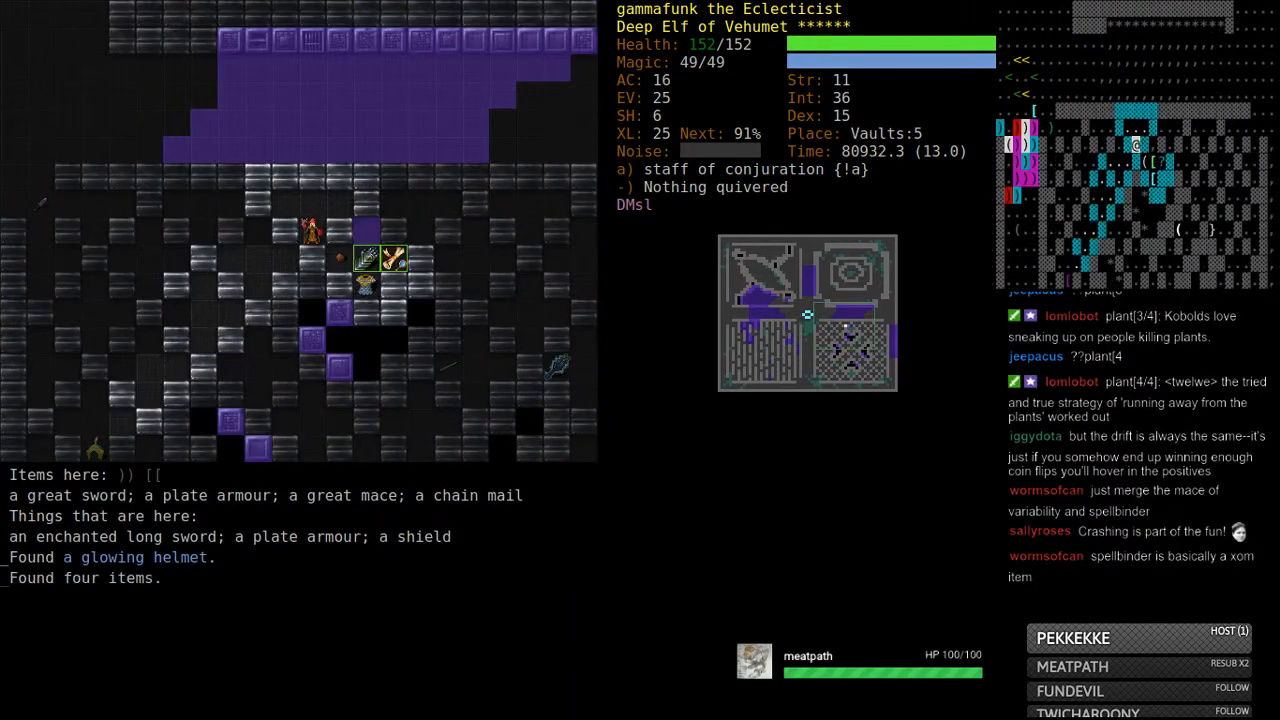
- Read identify scrolls on the gloves (Jigyre) and jade ring (Qeix Voo), checking W and %
key(r)
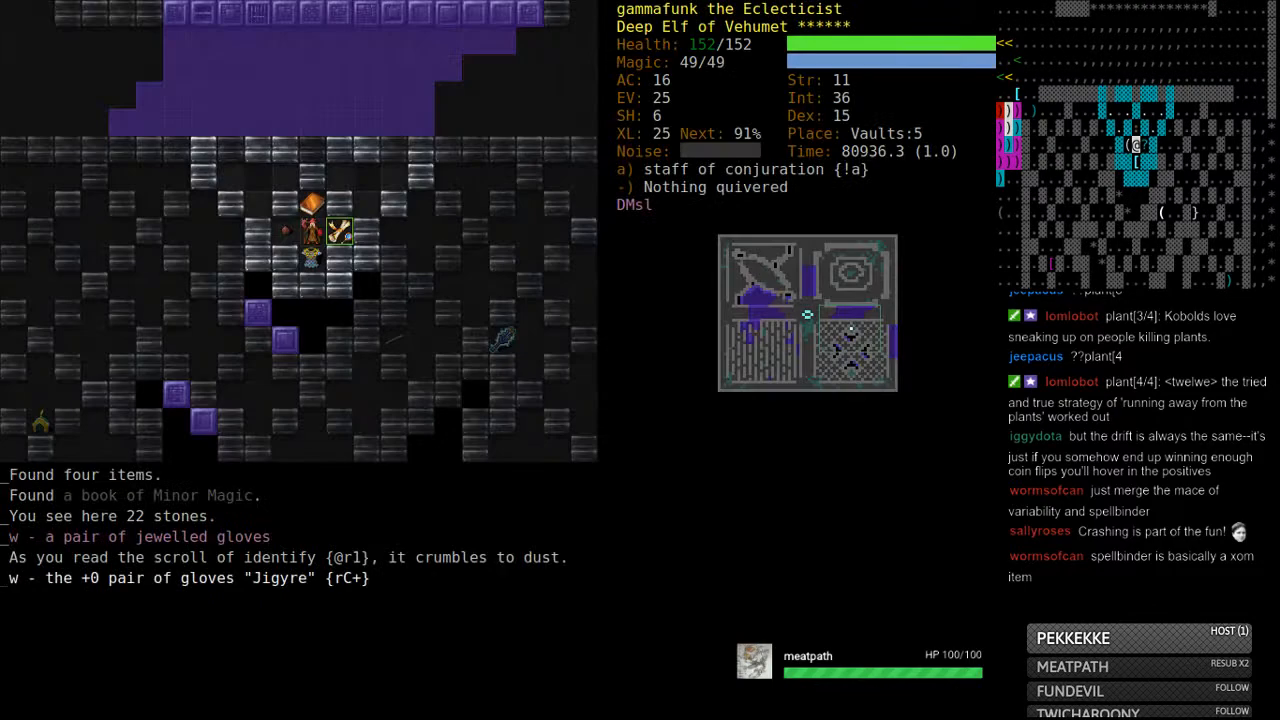
key(W)
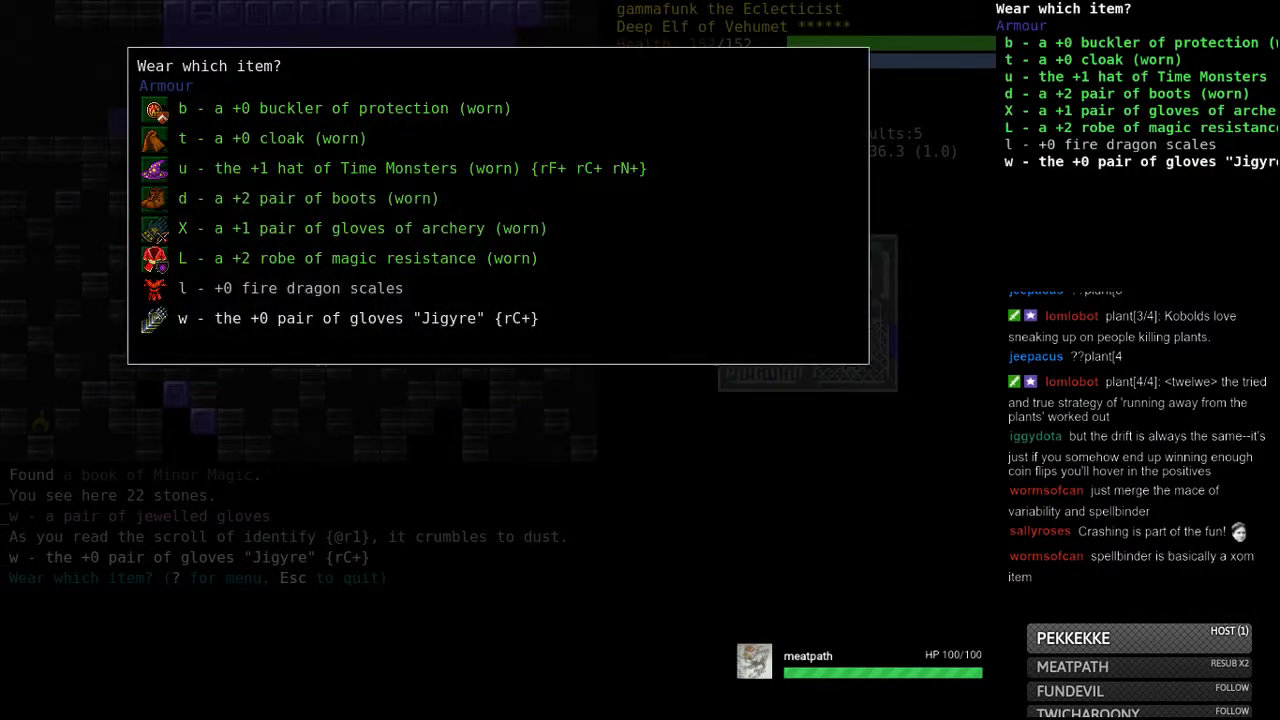
key(Escape)
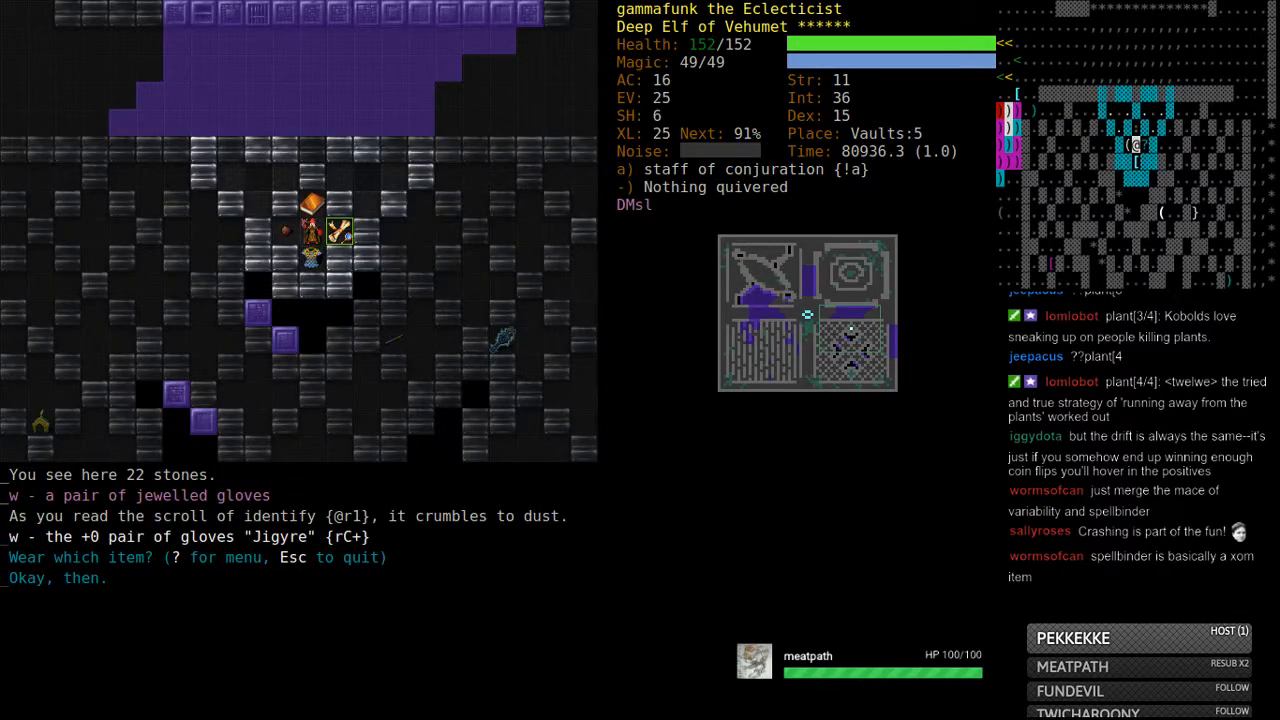
key(%)
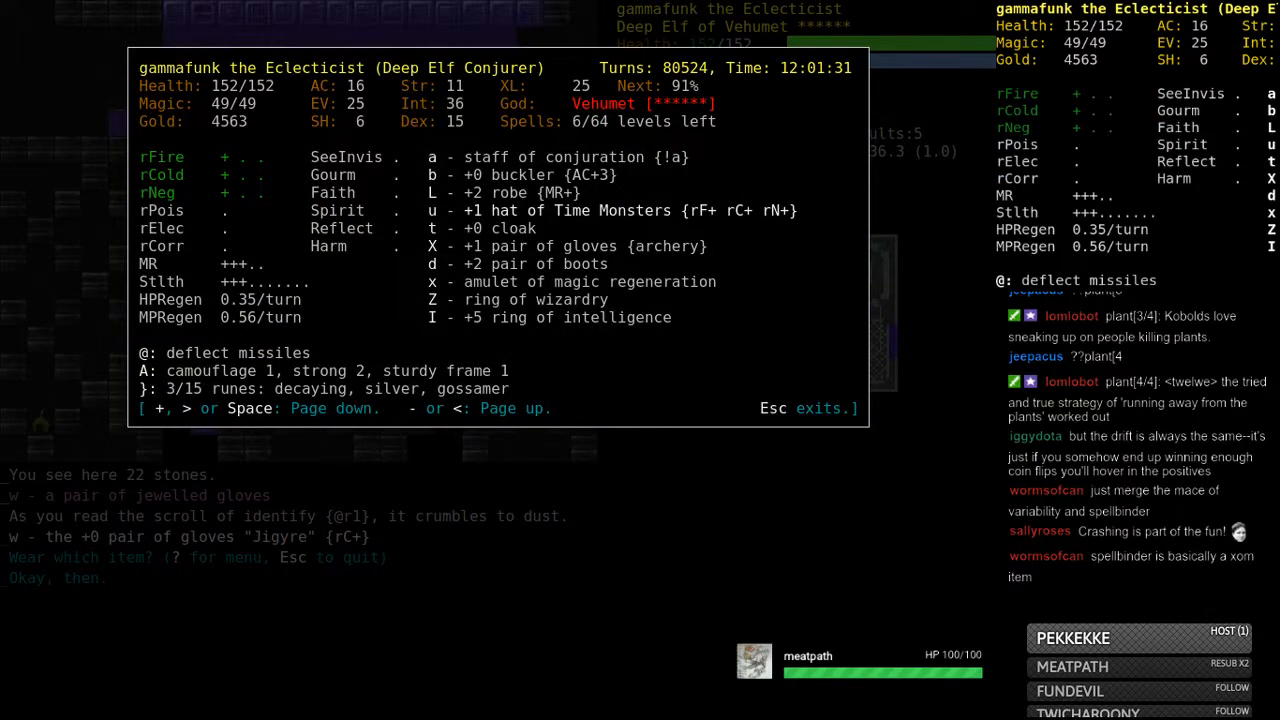
key(Escape)
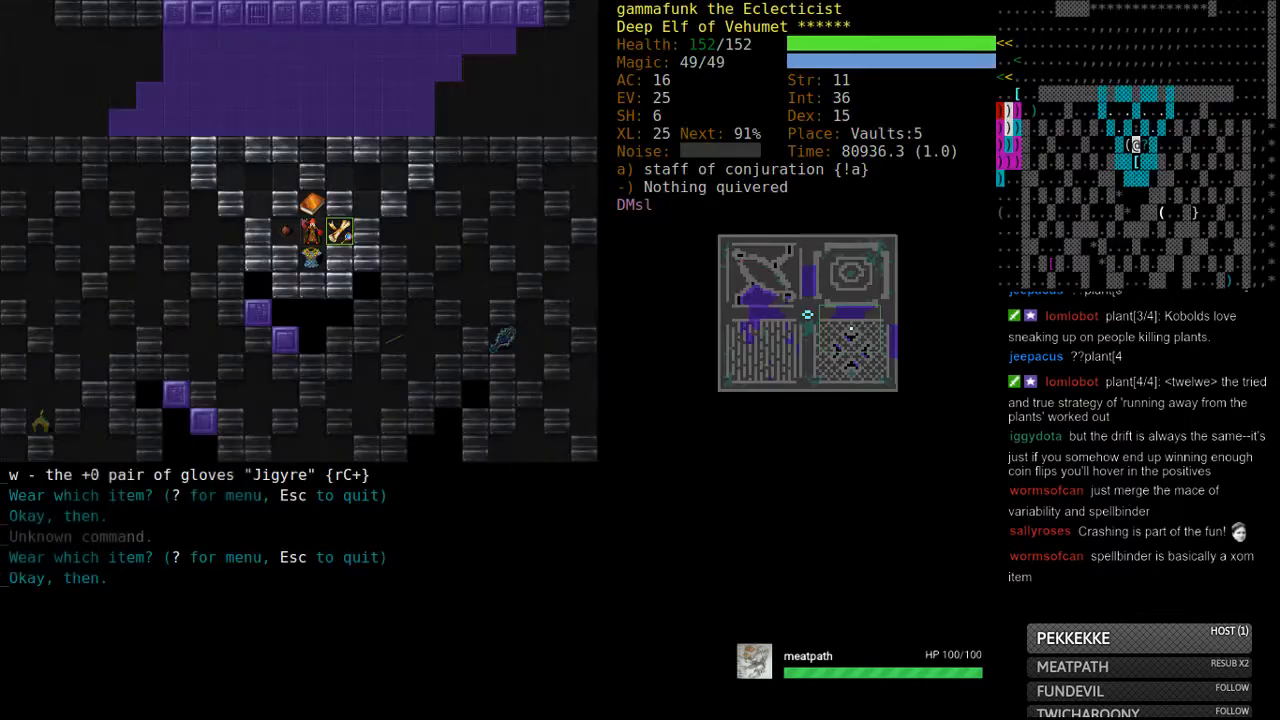
key(r)
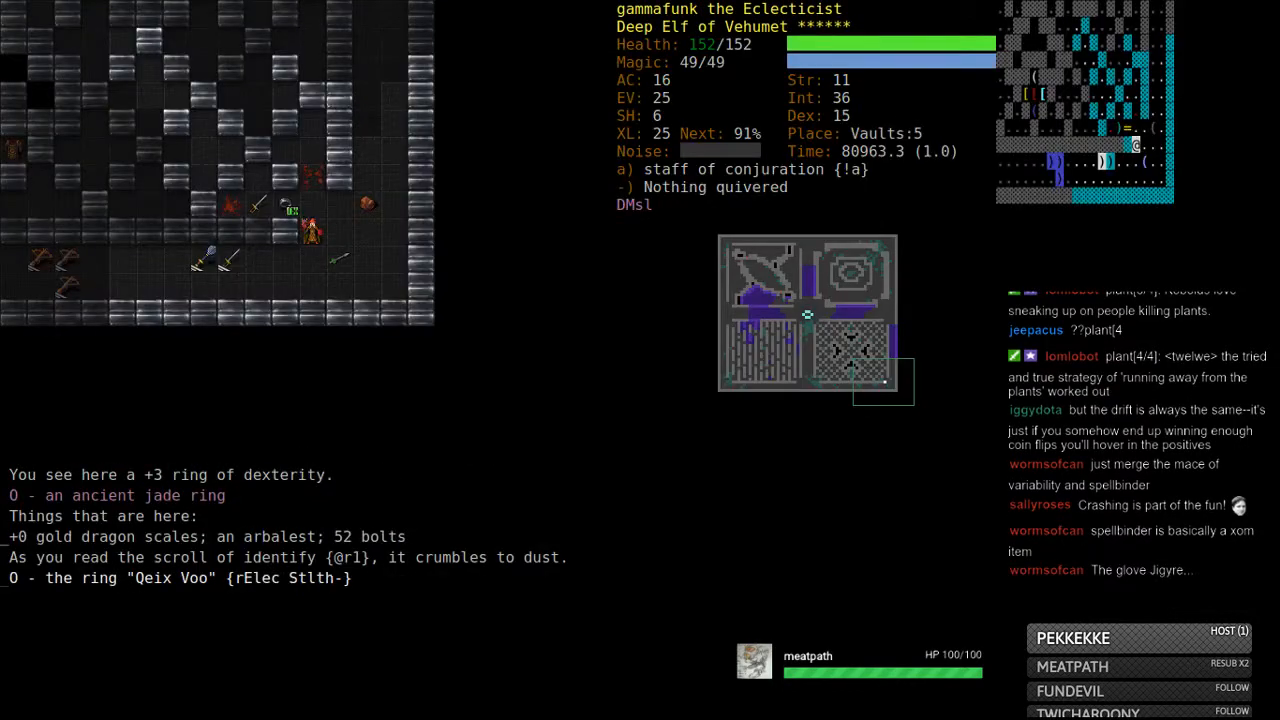
- Swap the +1 gloves of archery for the +0 gloves, which prove cursed
key(P)
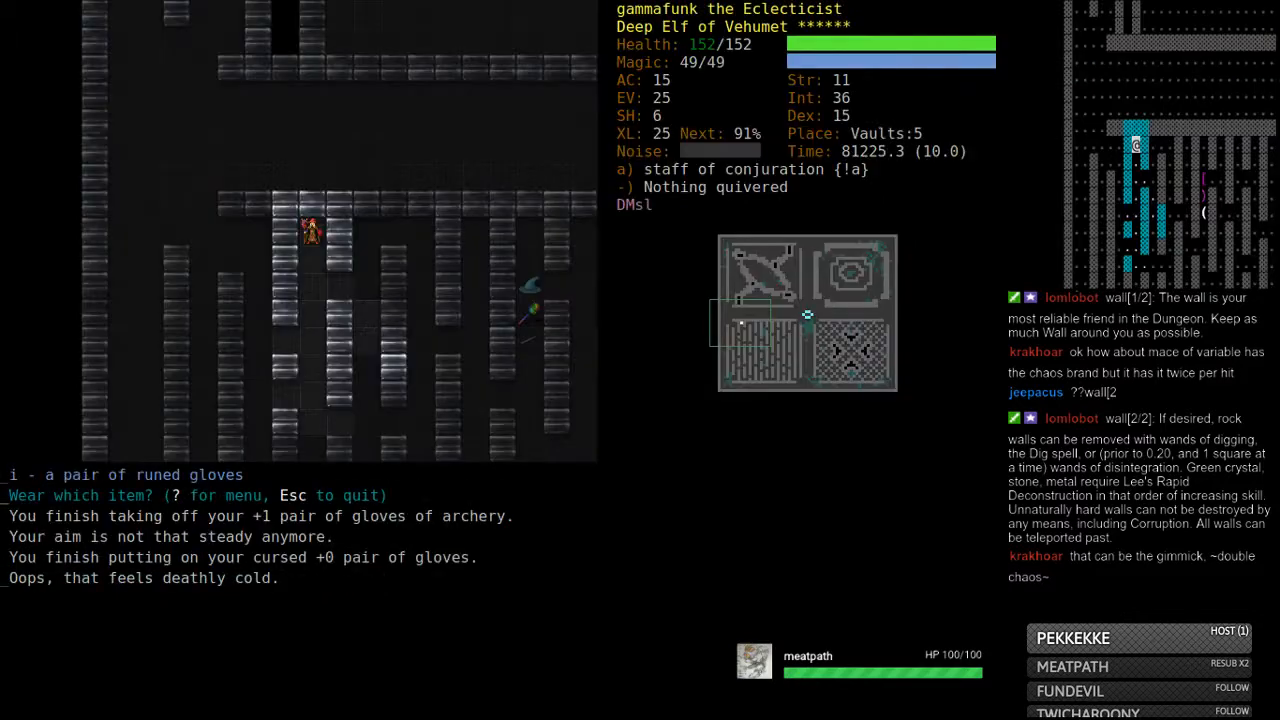
- Drop the +0 gloves and search the level's items for 'scales'
key(r)
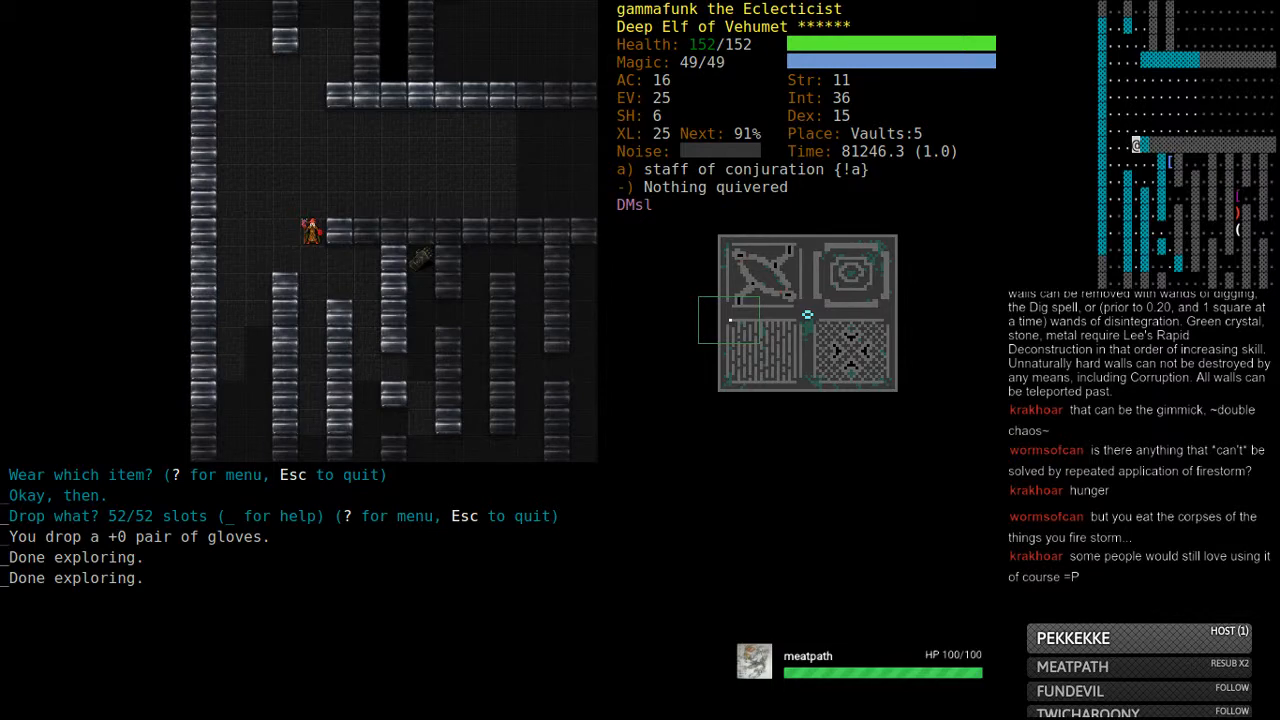
key(r)
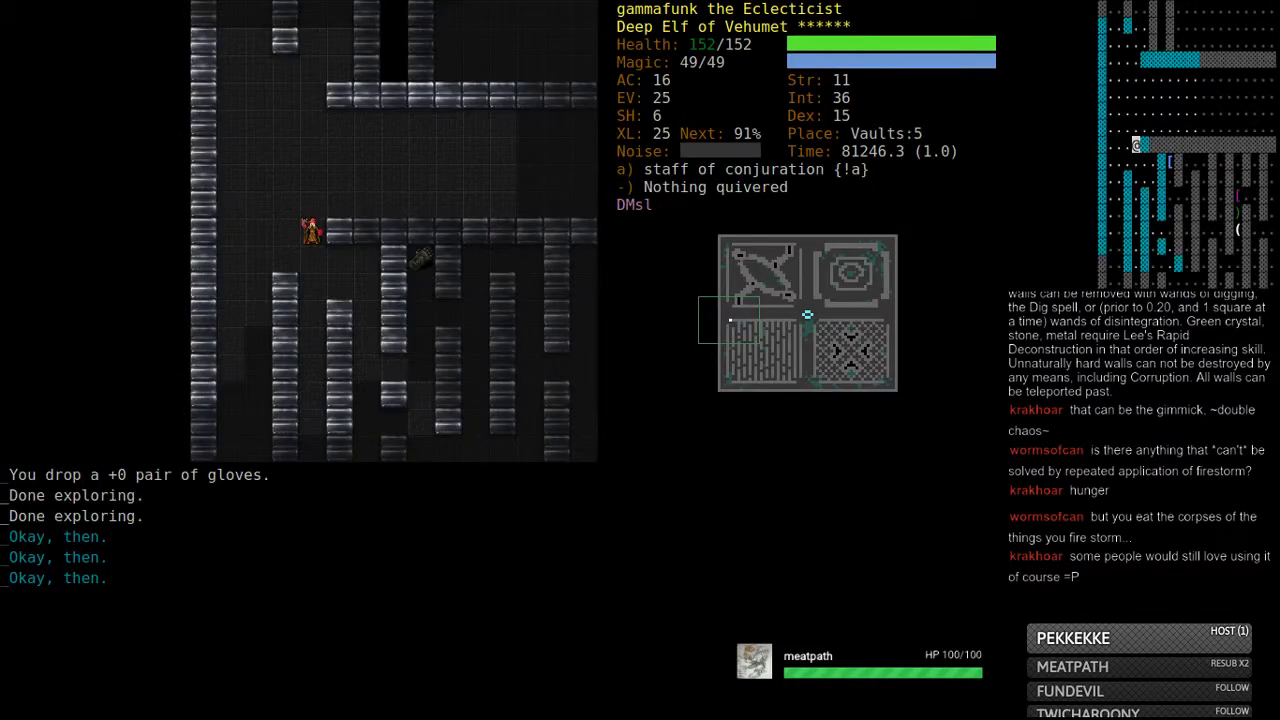
text(scales)
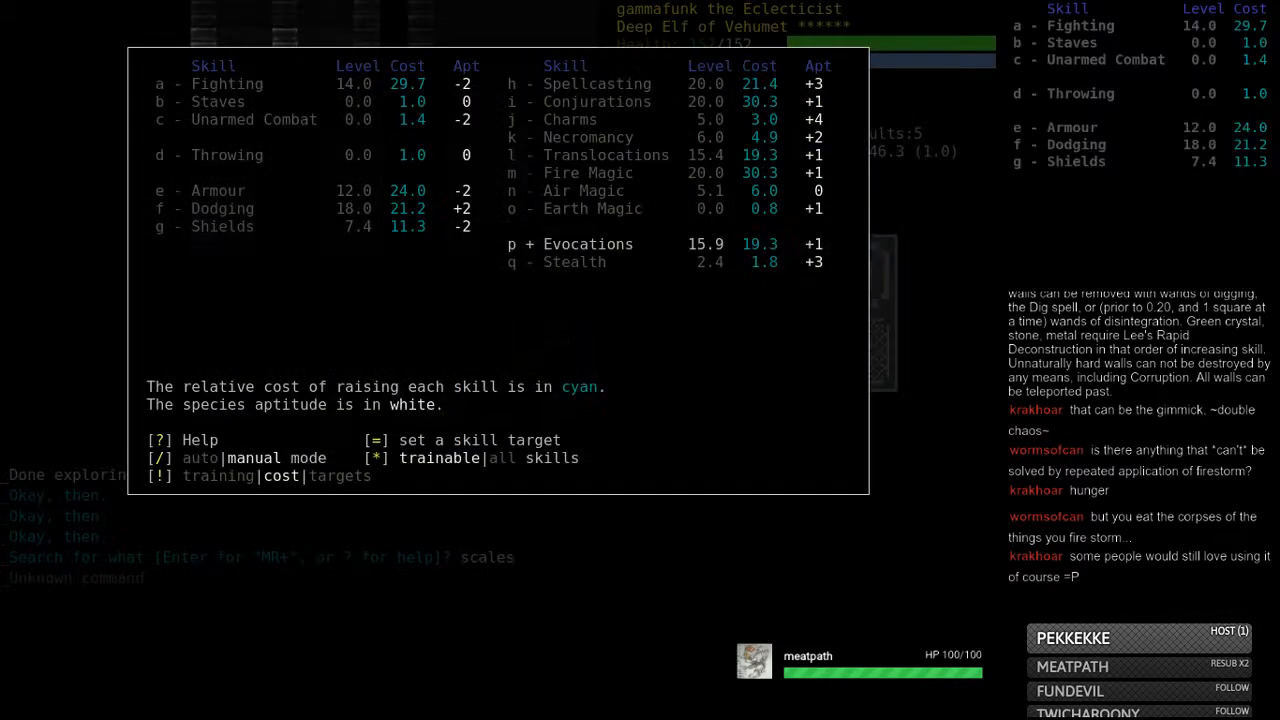
- Search the level's items for 'crystal', then for 'food'
key(Escape)
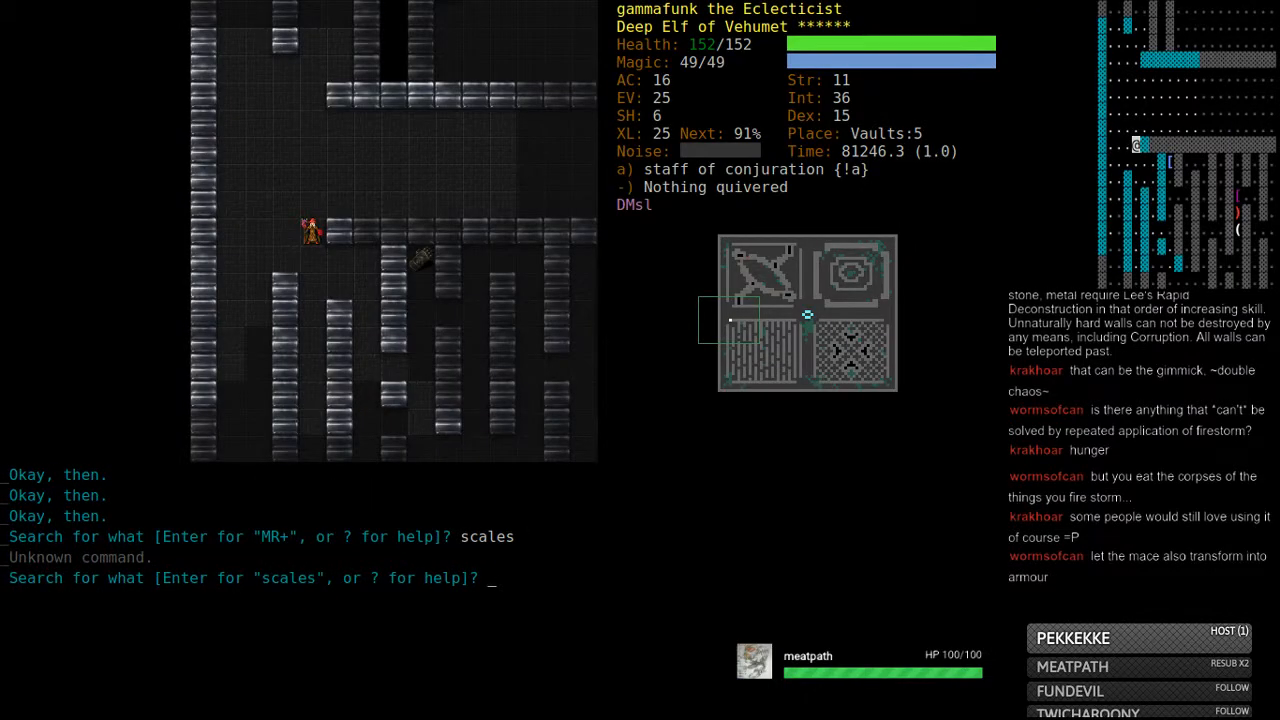
text(crystal)
text(staff)
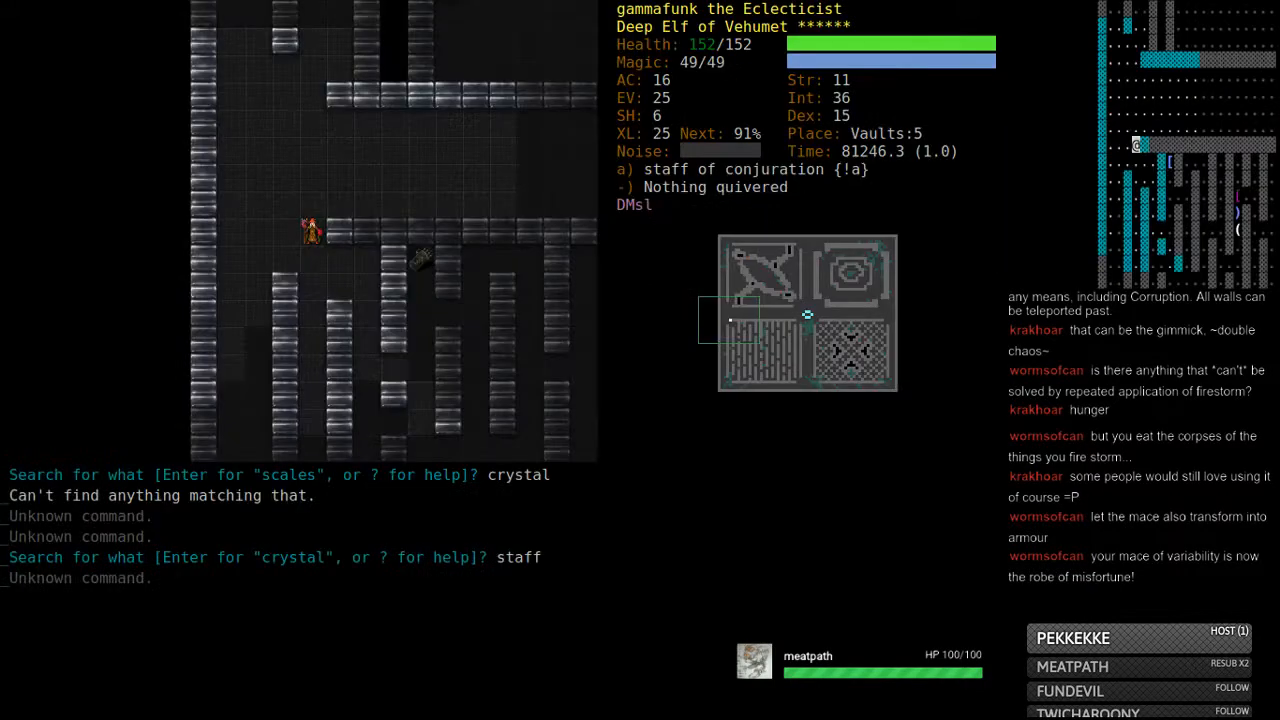
key(e)
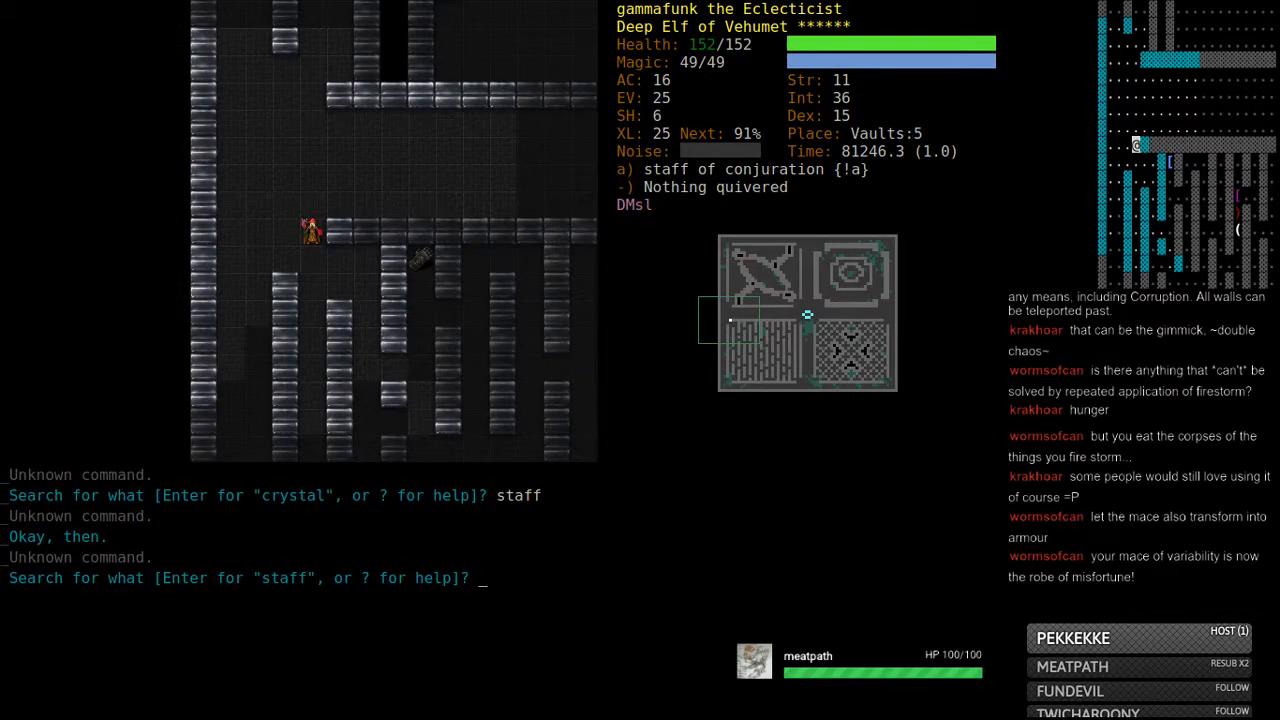
text(food)
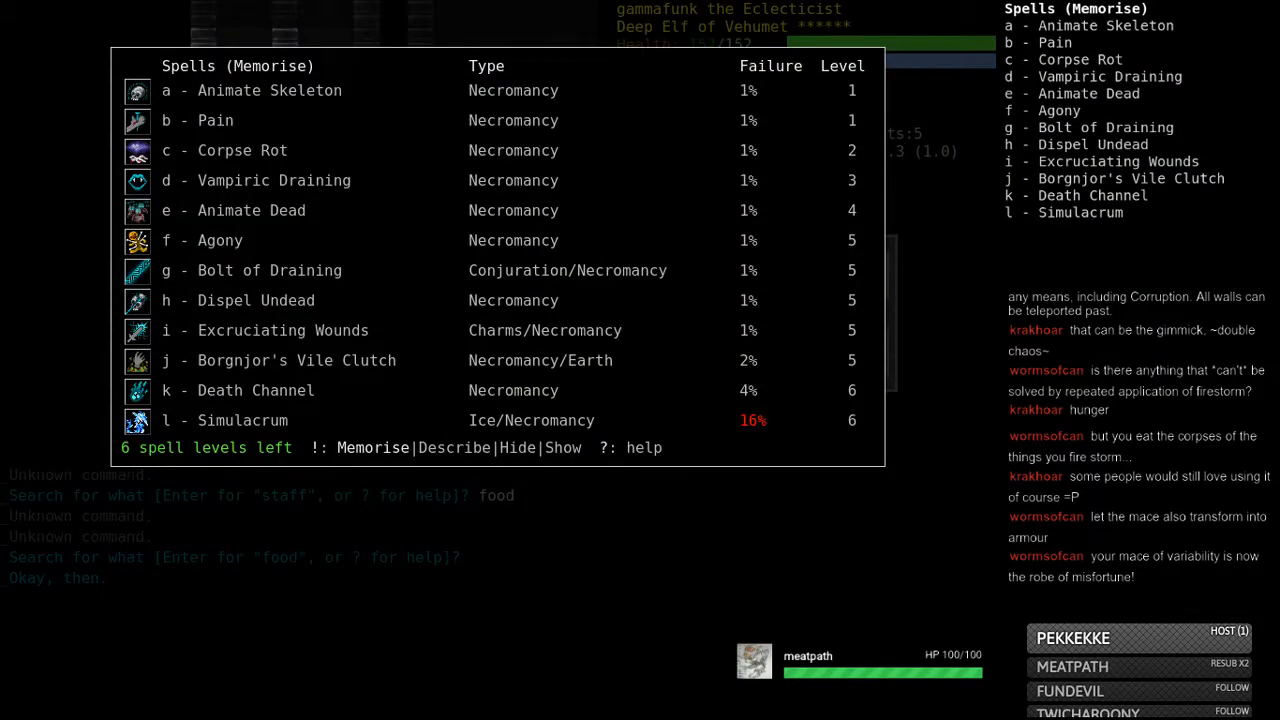
- Memorise the Passwall spell, assigning it to slot 'u'
key(Escape)
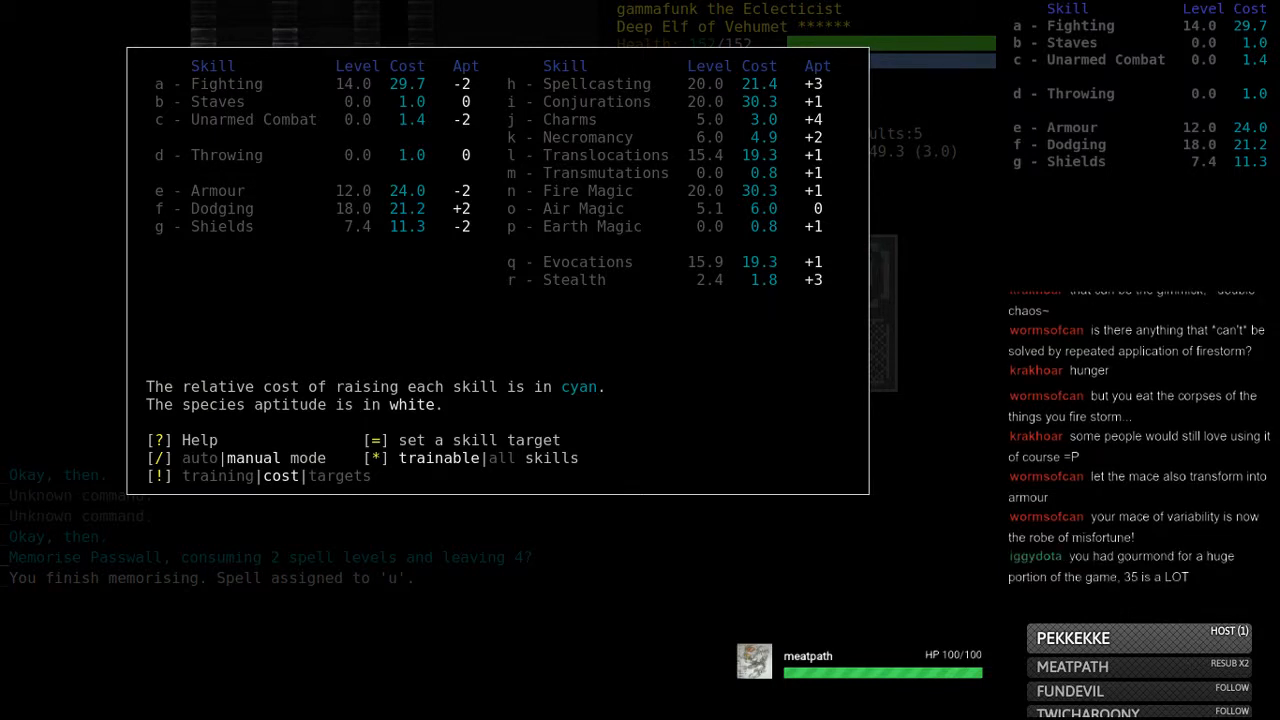
- Enter a Fighting skill training target of 18
key(a)
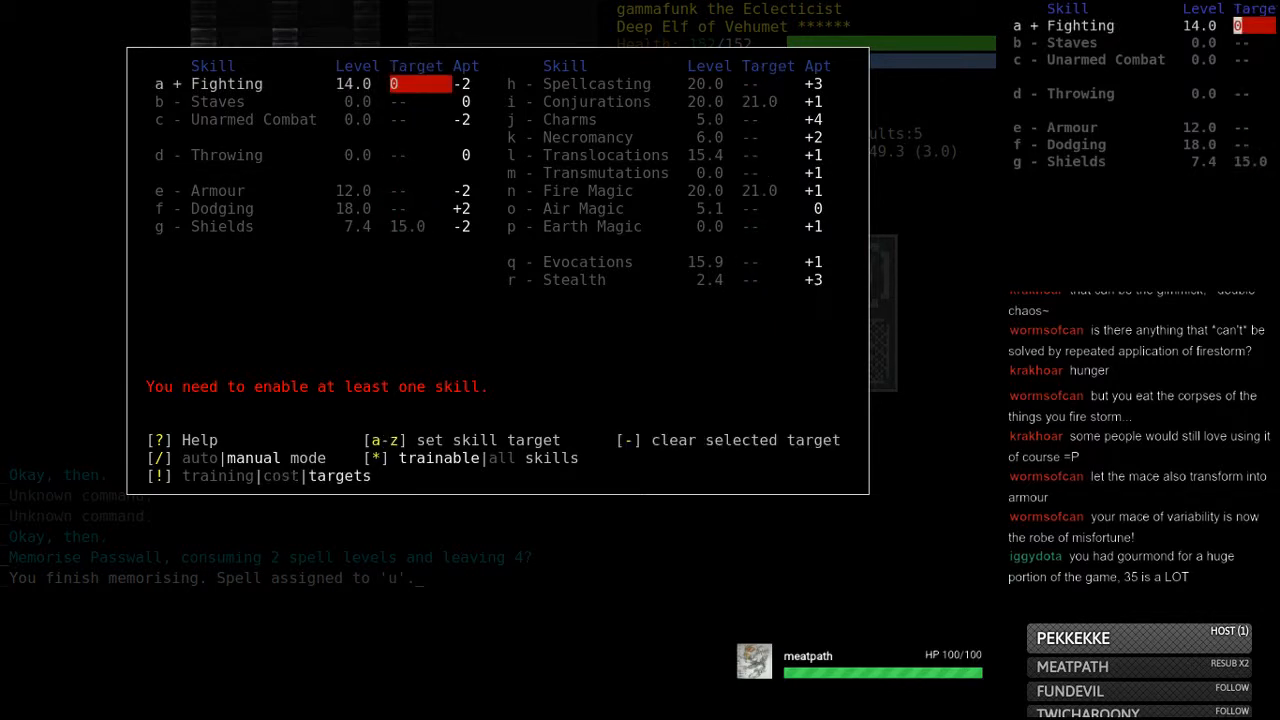
text(18.)
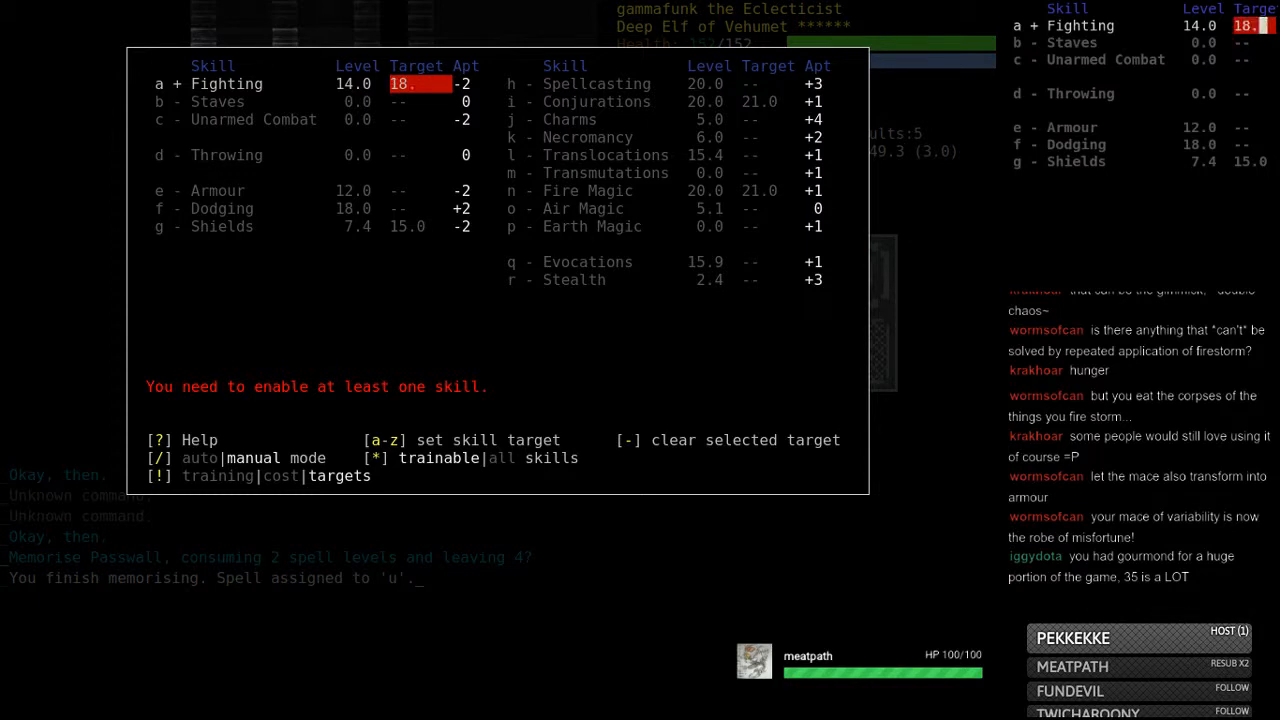